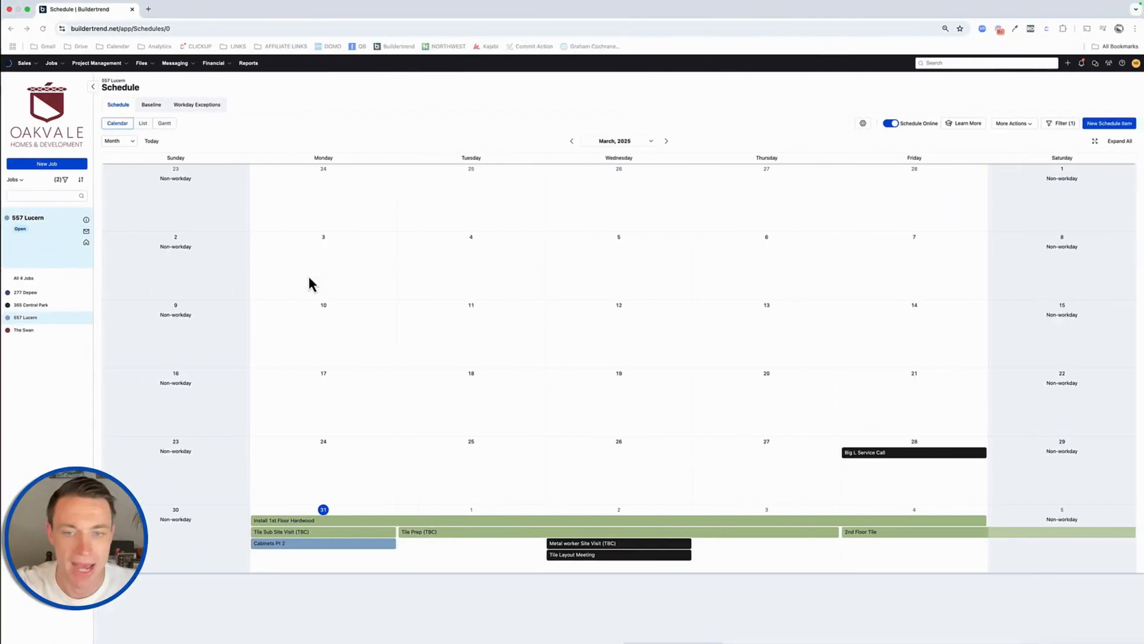
Step: Go into the 557 Lucern job and view its daily logs from the Project Management menu
click(96, 64)
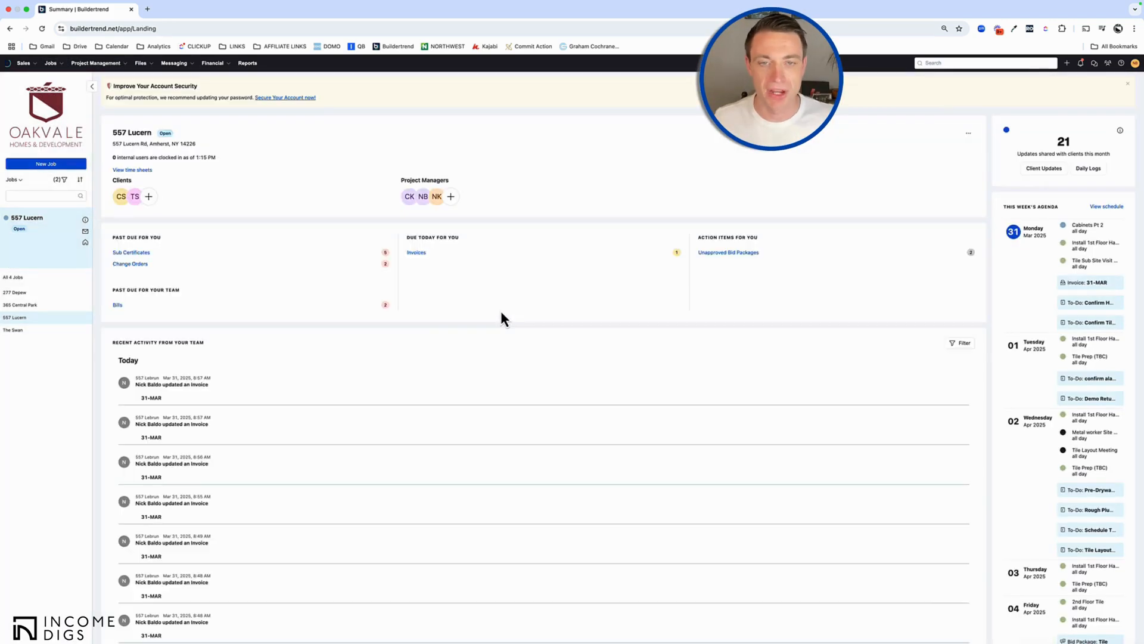
click(95, 64)
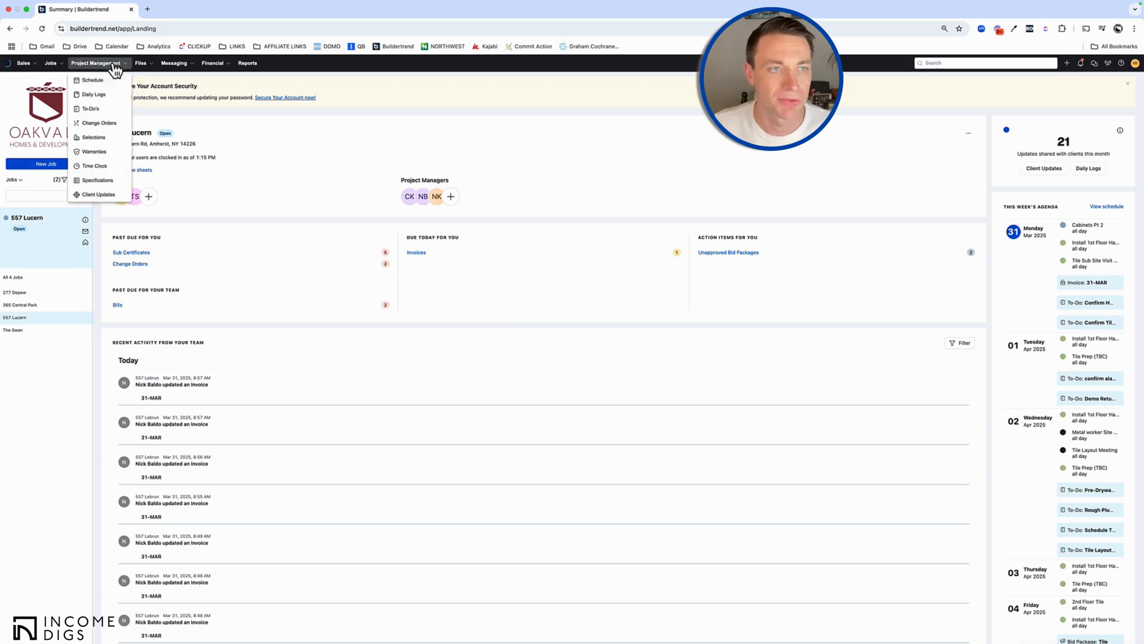
click(93, 93)
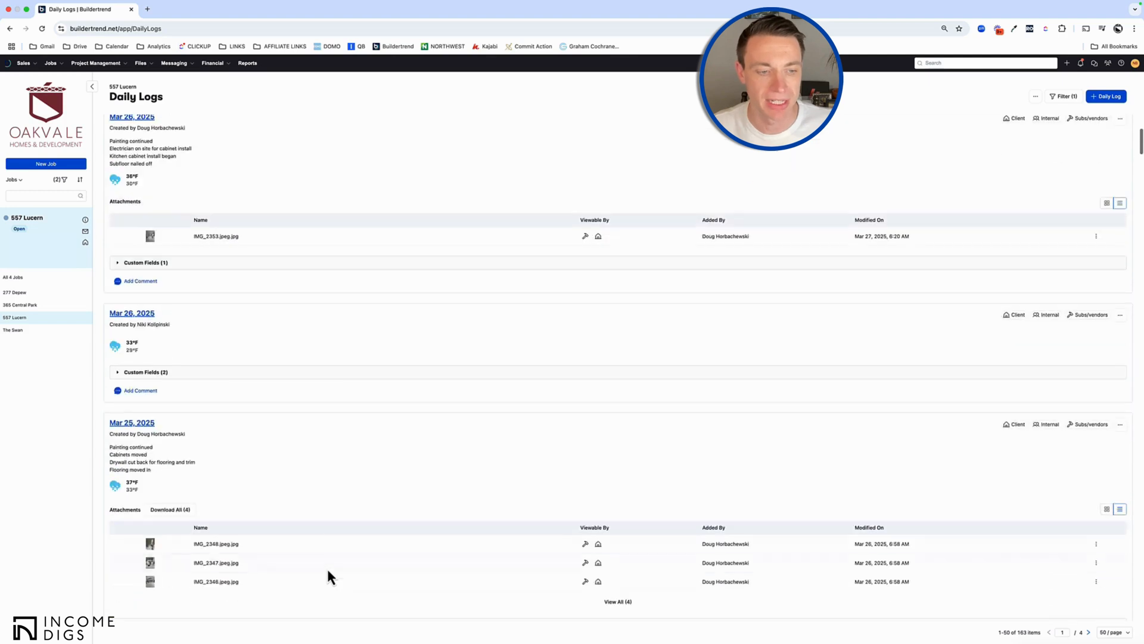
scroll(down, 3)
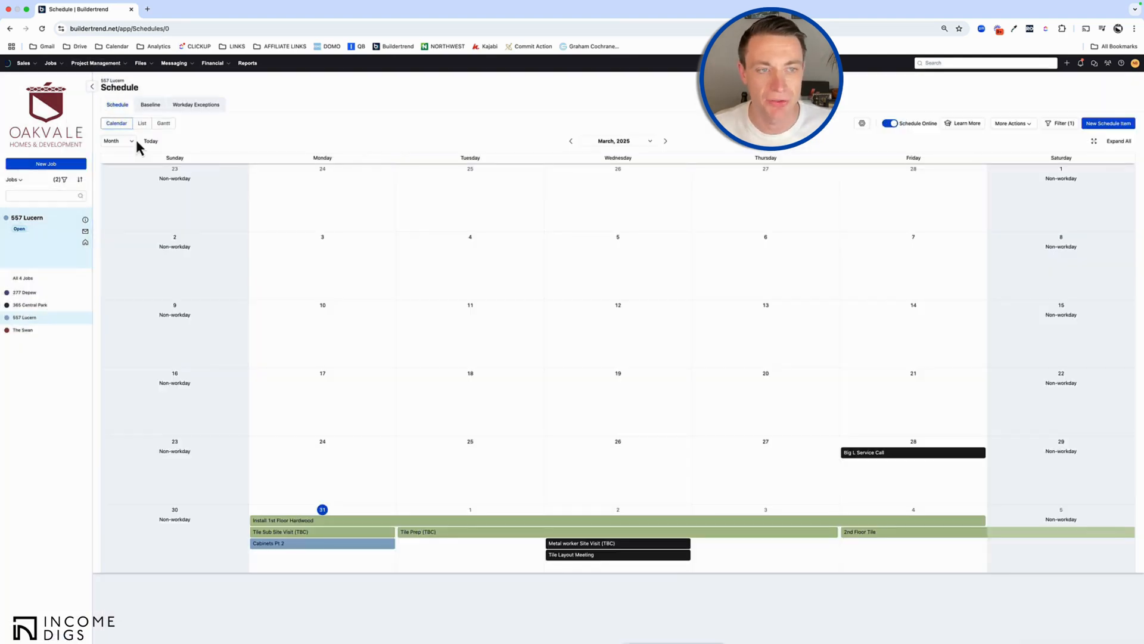
mouse_move(876, 167)
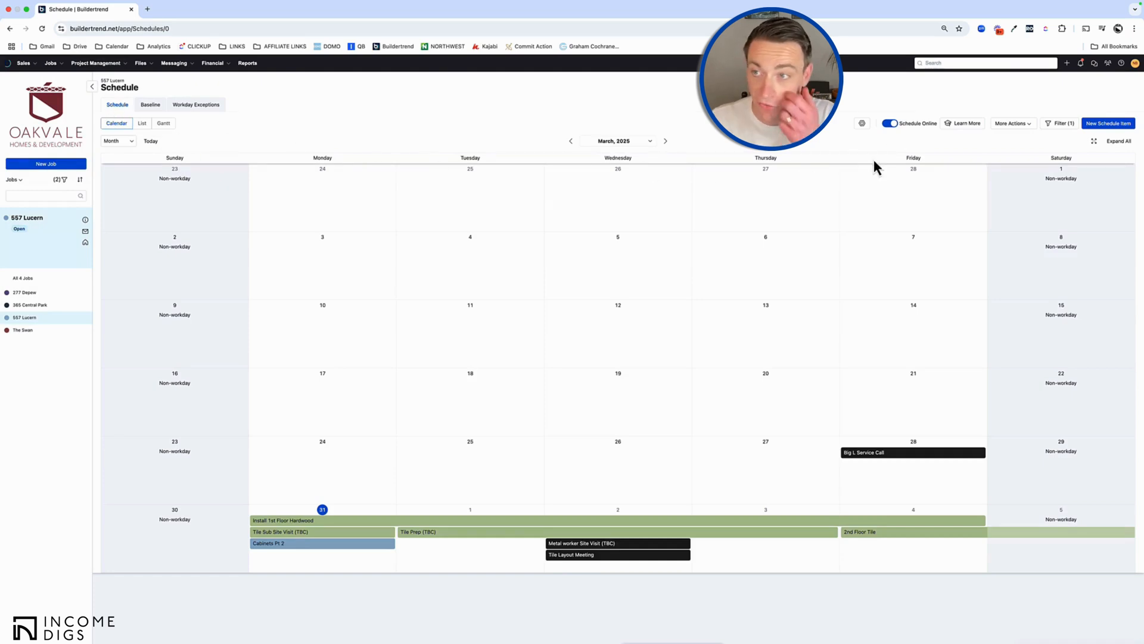
Step: Advance the schedule to April 2025, then go to the job's Client Updates page
click(665, 141)
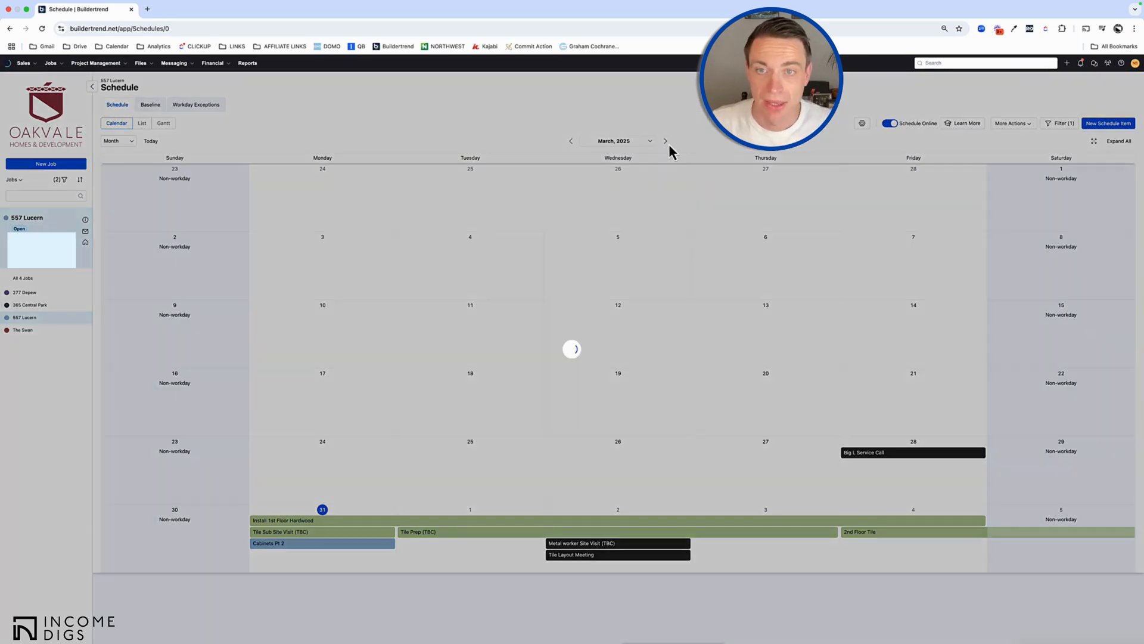
click(665, 141)
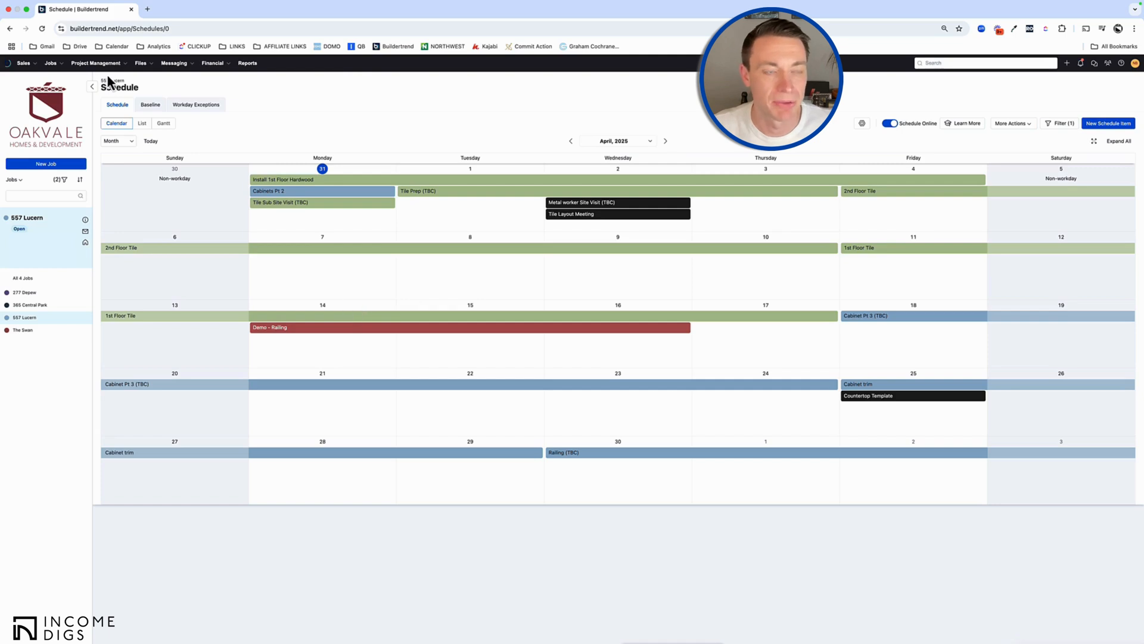
mouse_move(427, 419)
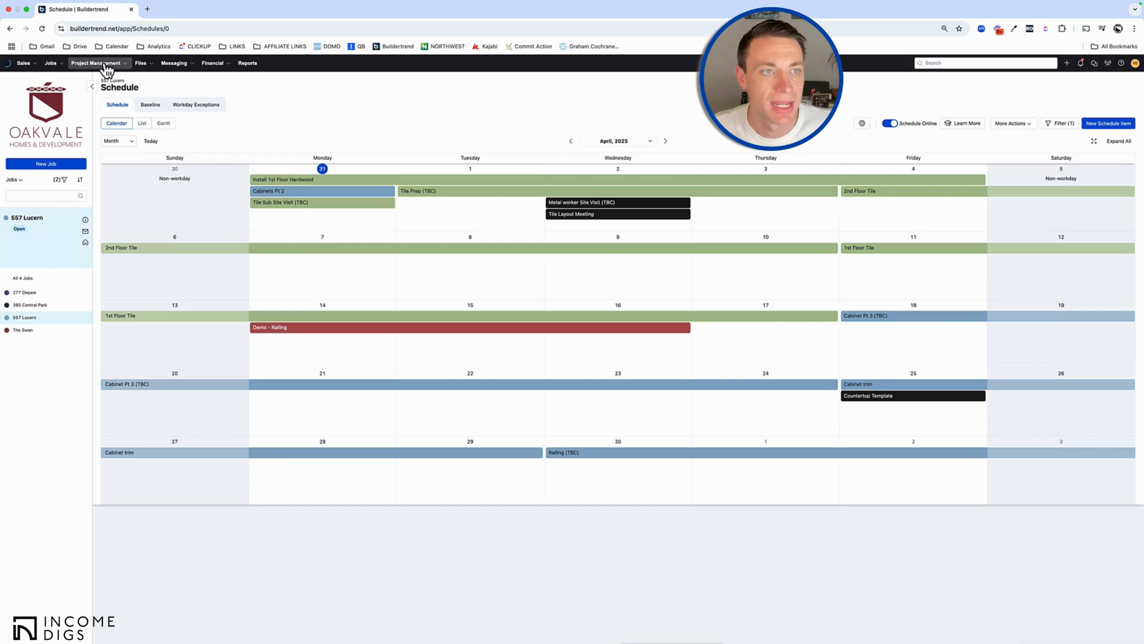
click(95, 63)
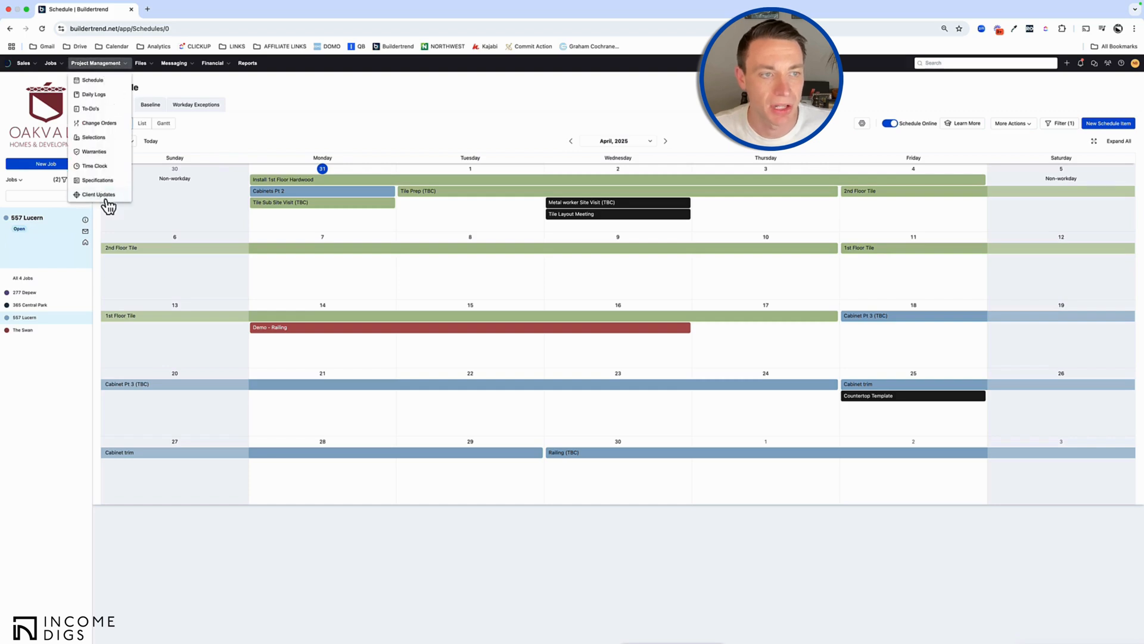
mouse_move(99, 194)
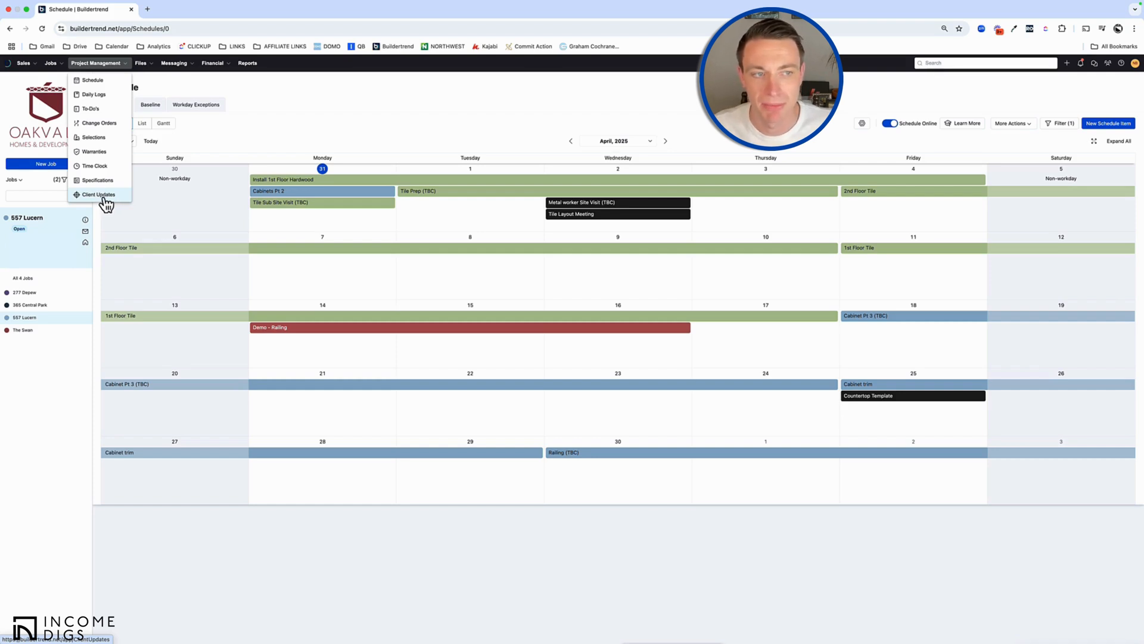
mouse_move(102, 200)
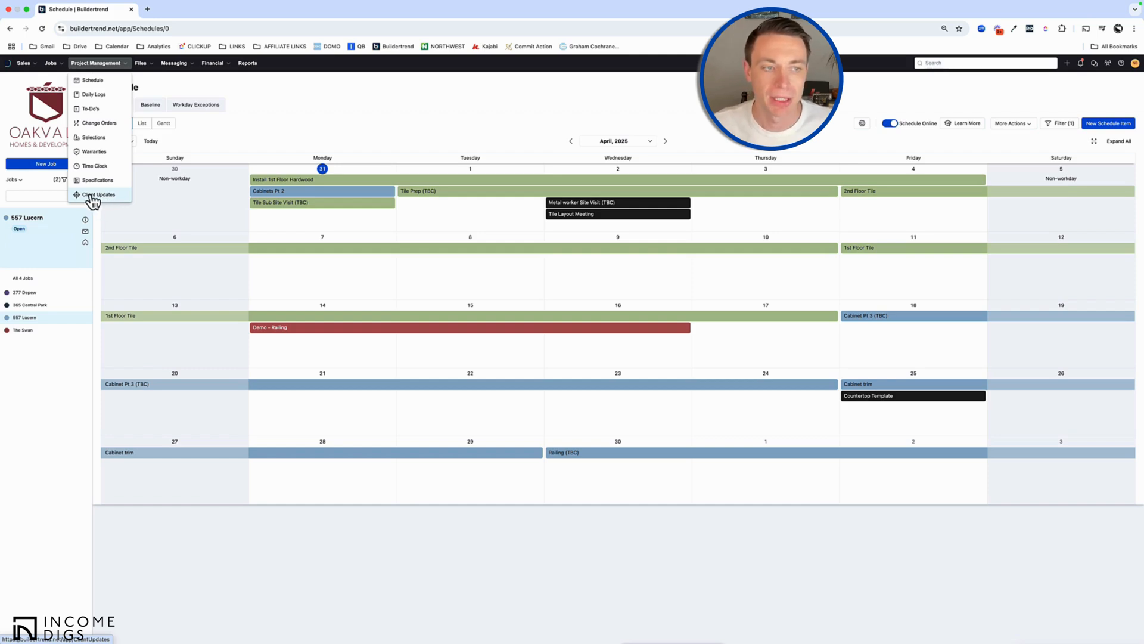
click(99, 195)
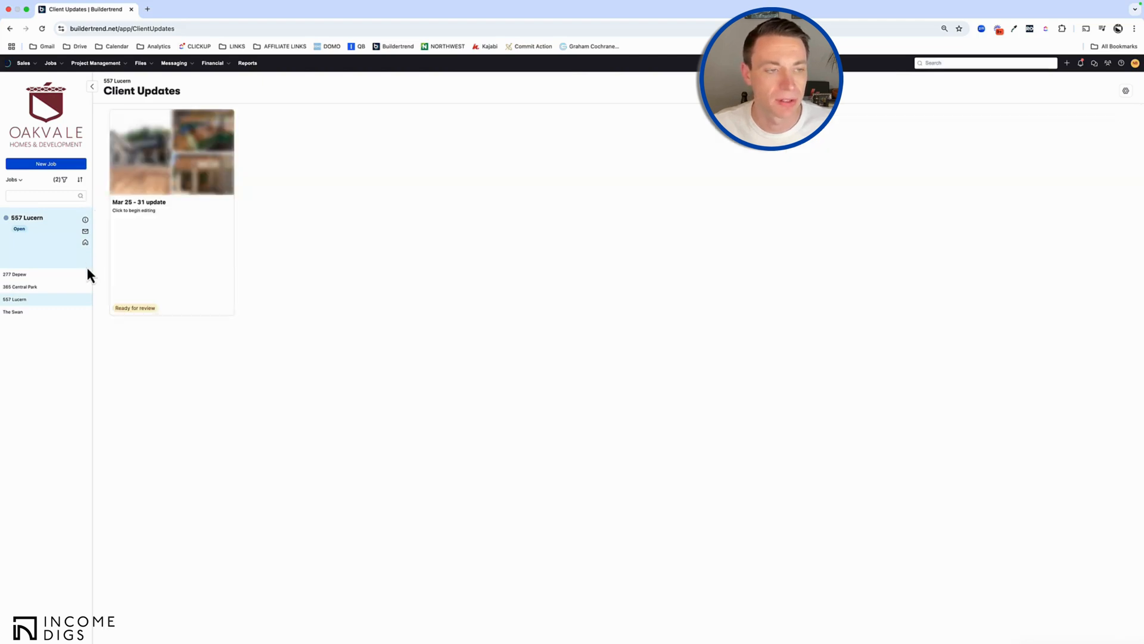
mouse_move(169, 284)
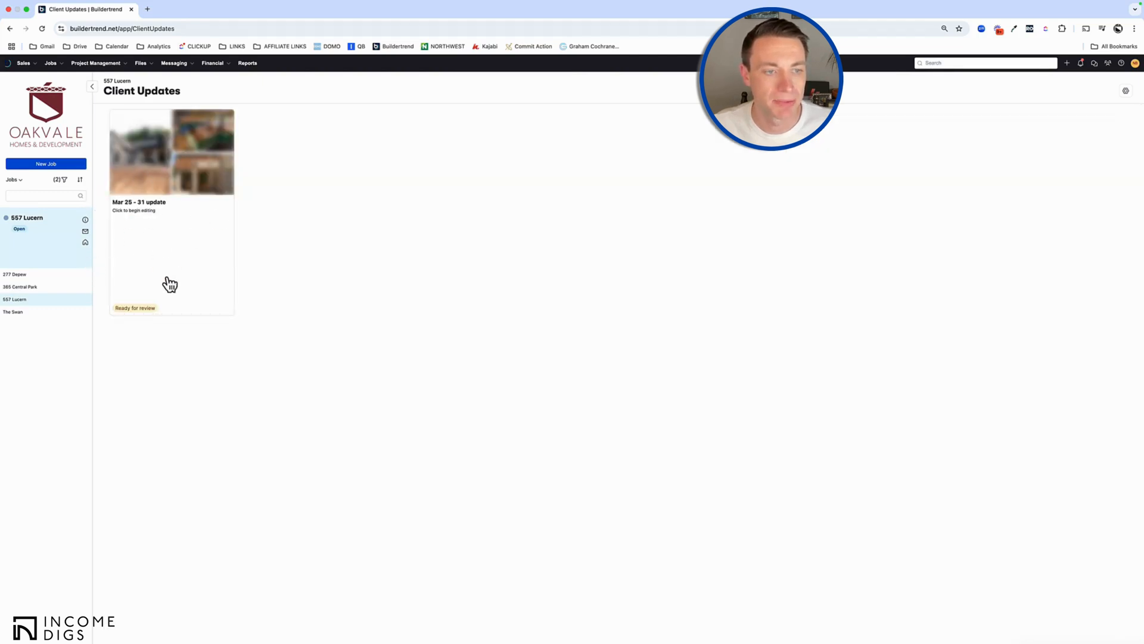
mouse_move(144, 213)
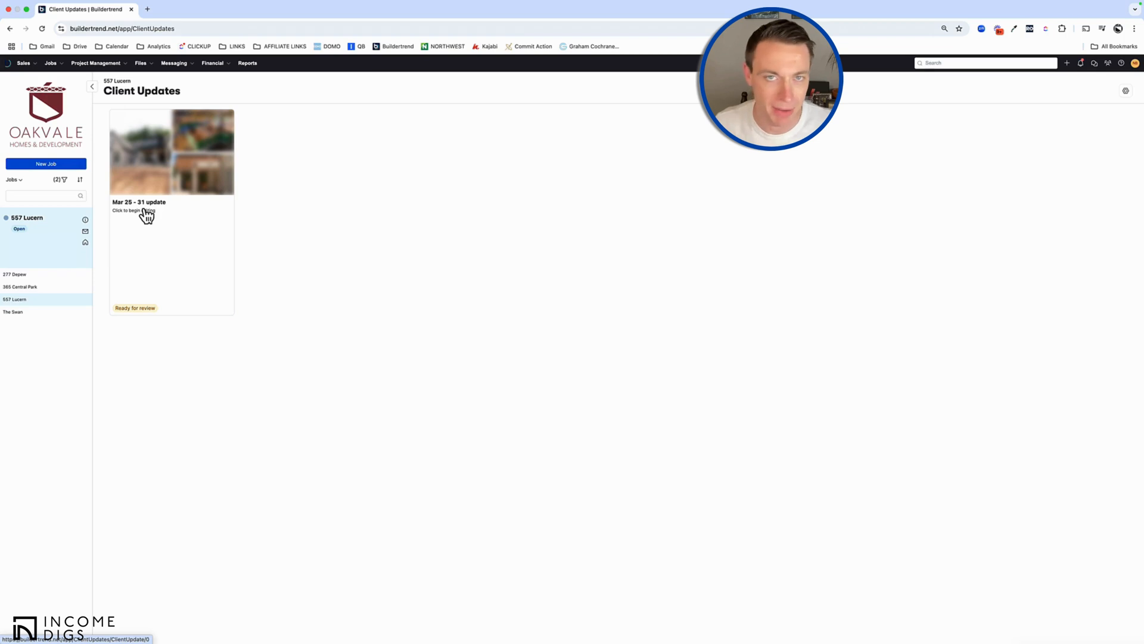
mouse_move(228, 275)
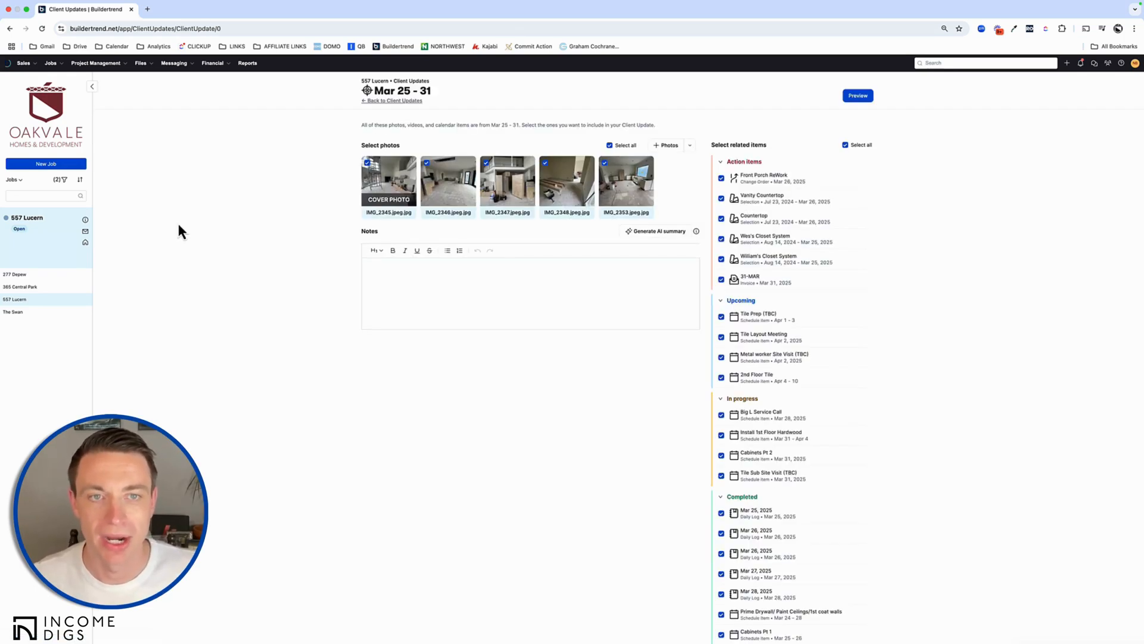
mouse_move(792, 284)
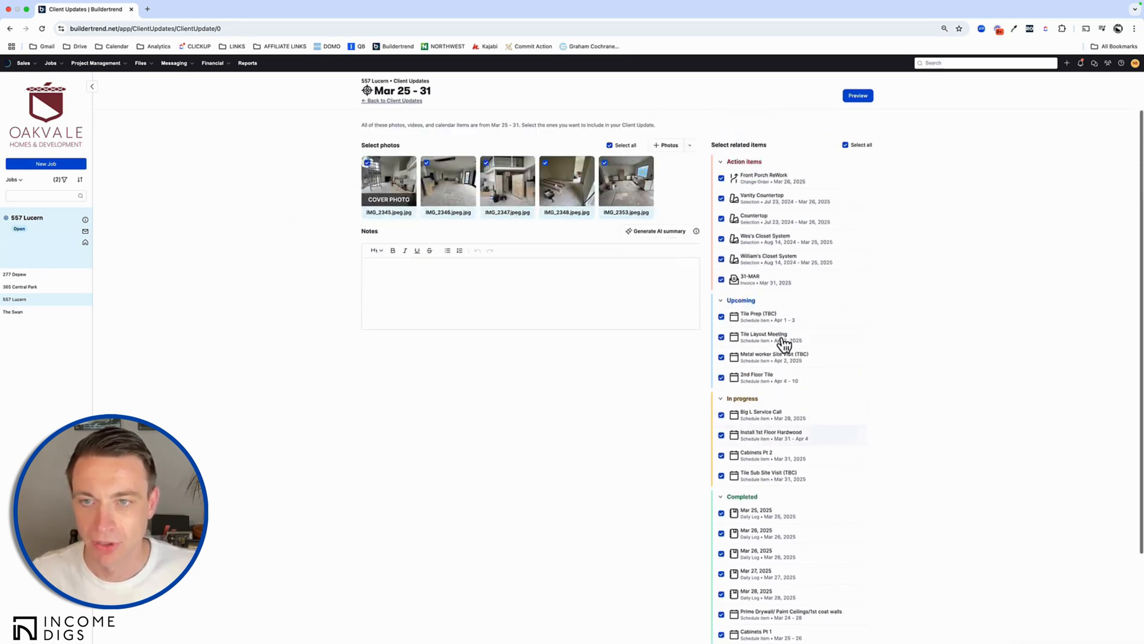
Step: Begin editing the Mar 25–31 update card and review its selected related items list
click(743, 161)
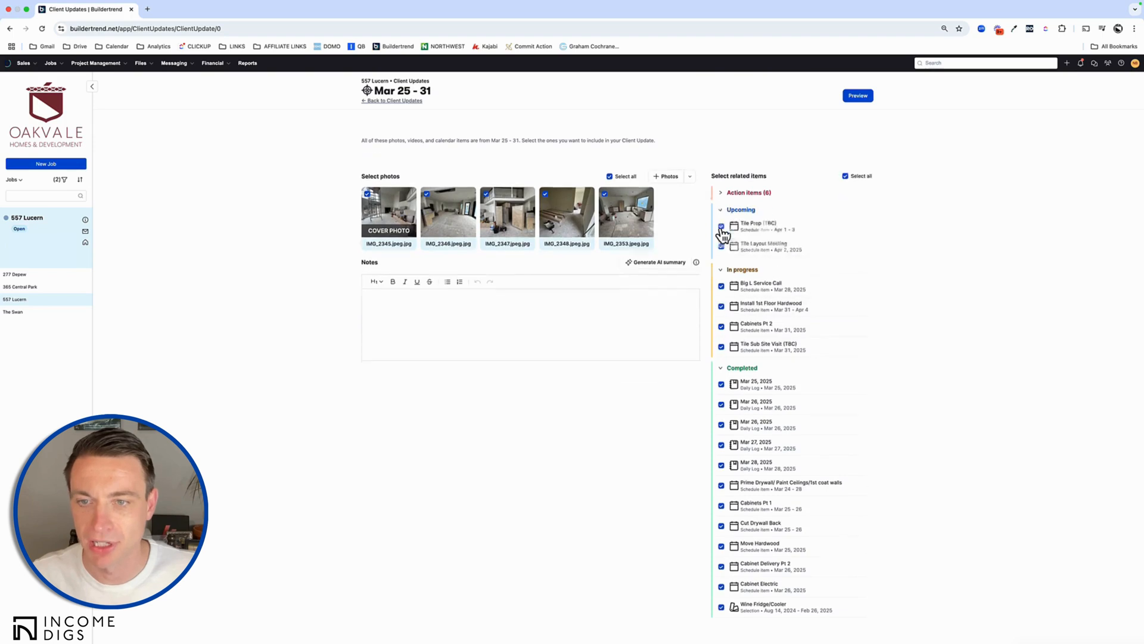
click(721, 192)
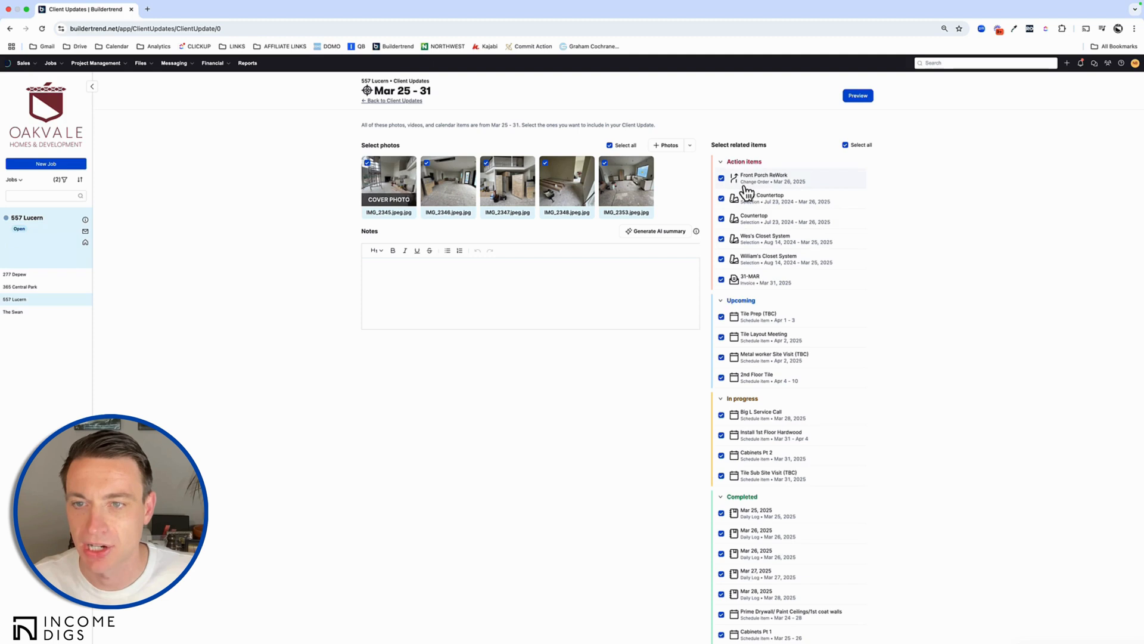
scroll(down, 3)
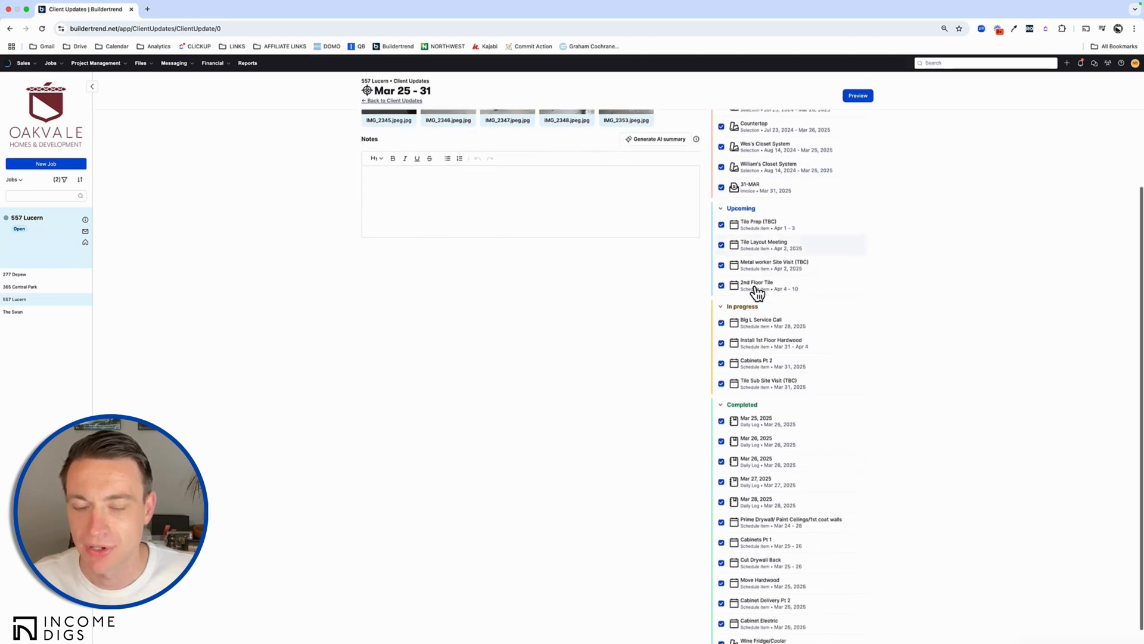
scroll(up, 3)
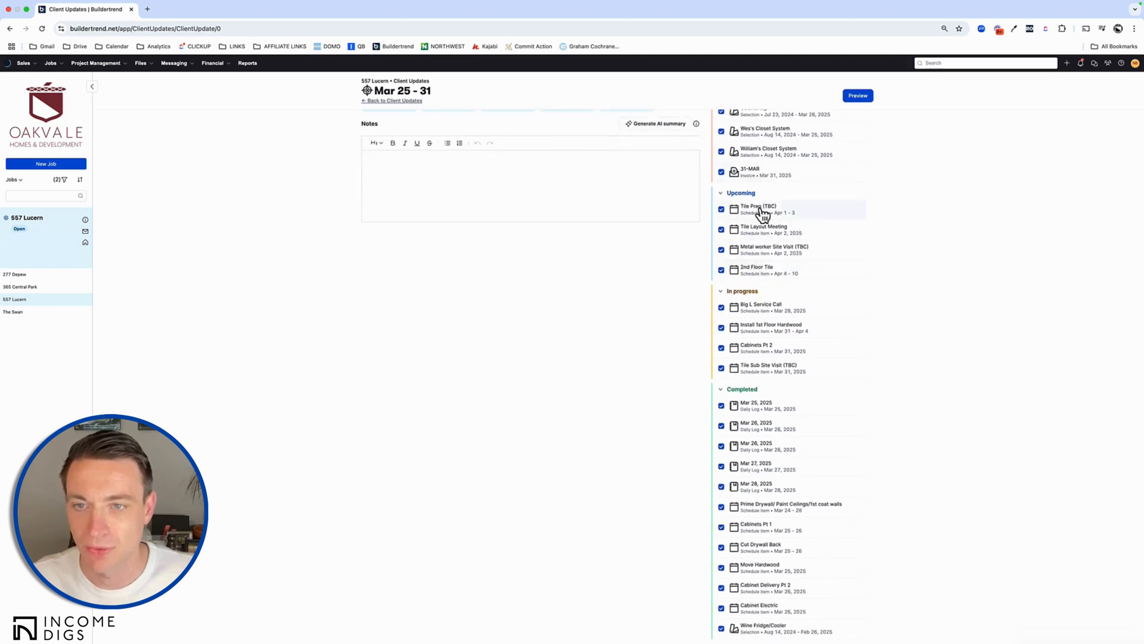
mouse_move(756, 414)
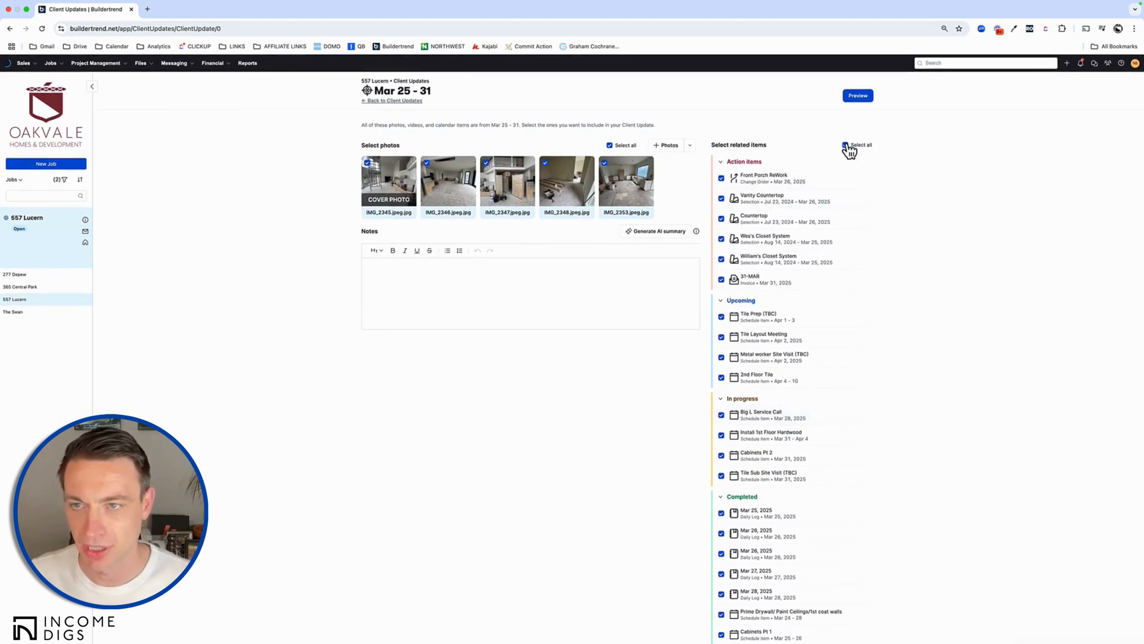
click(845, 145)
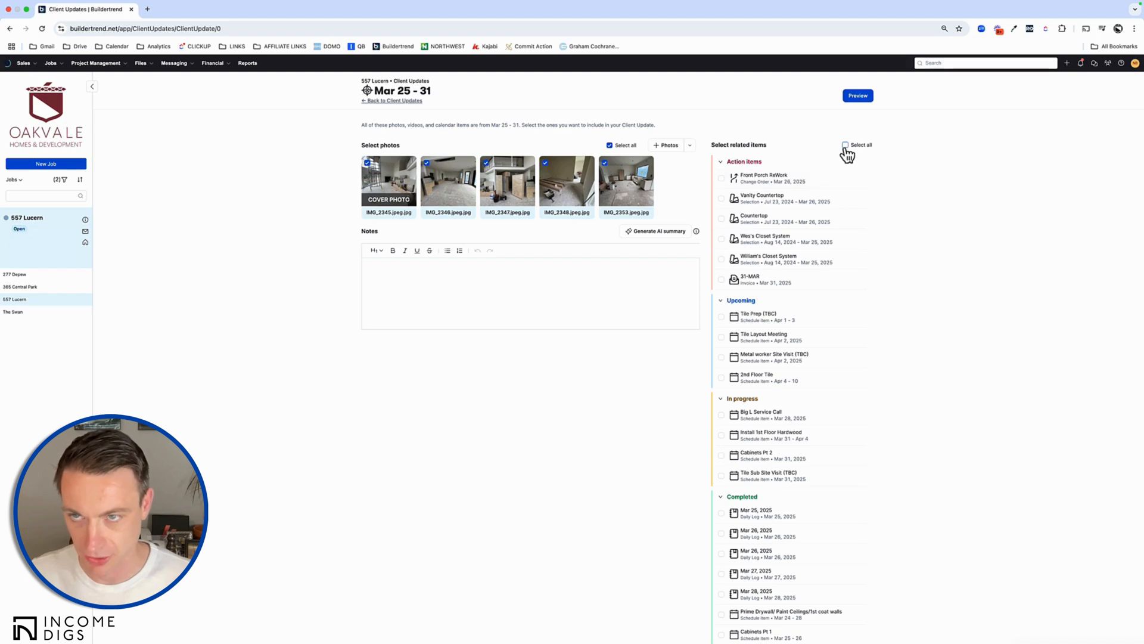
click(846, 144)
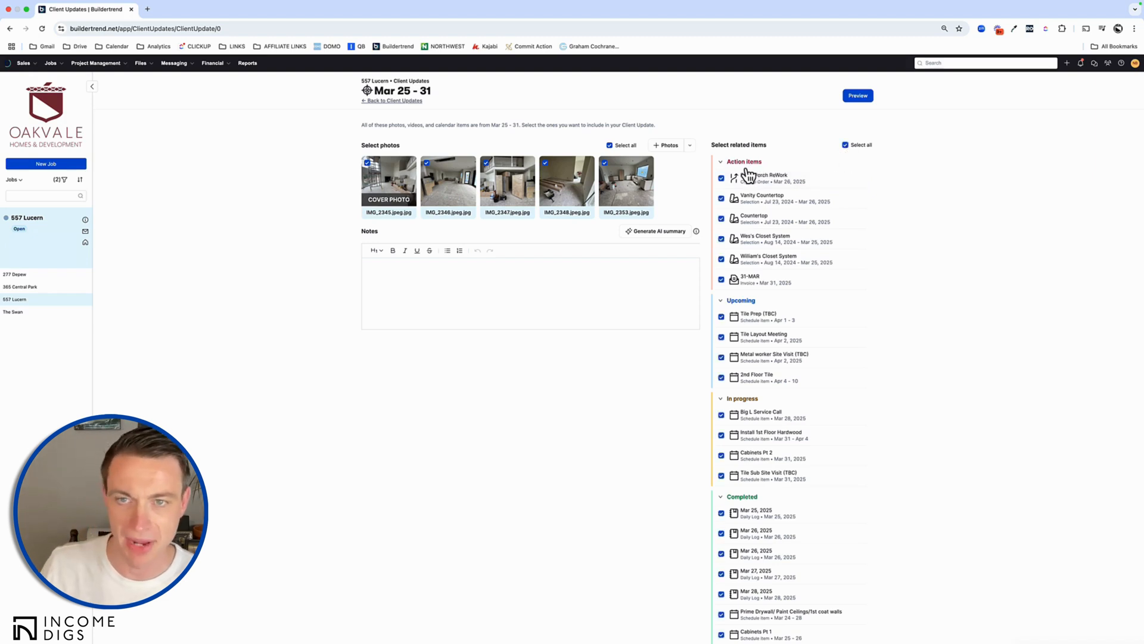
mouse_move(700, 96)
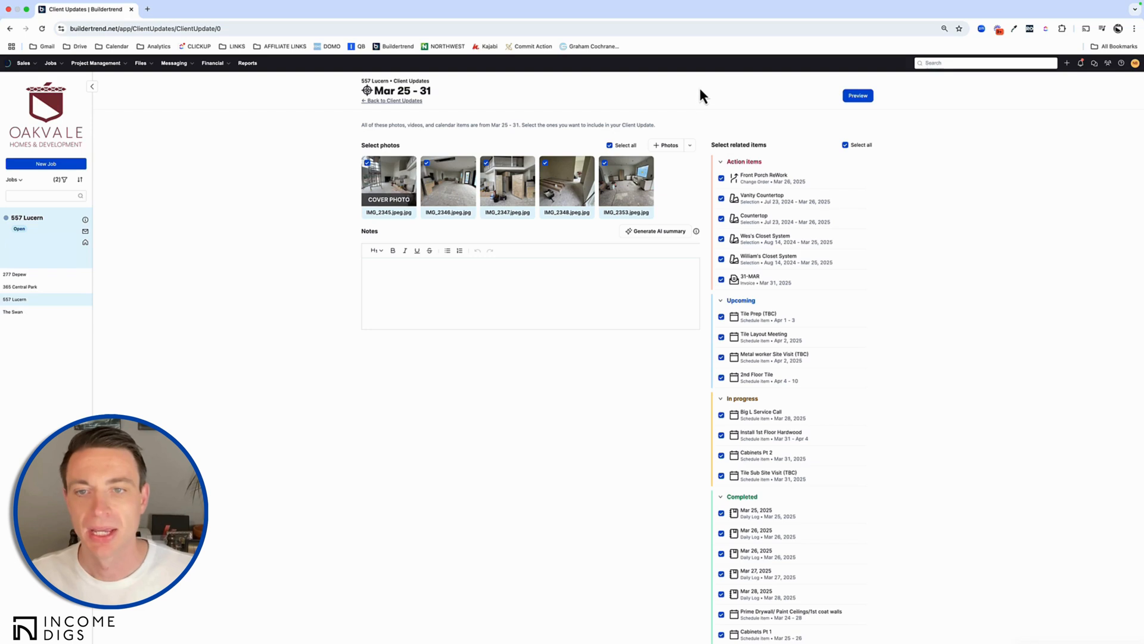
mouse_move(365, 203)
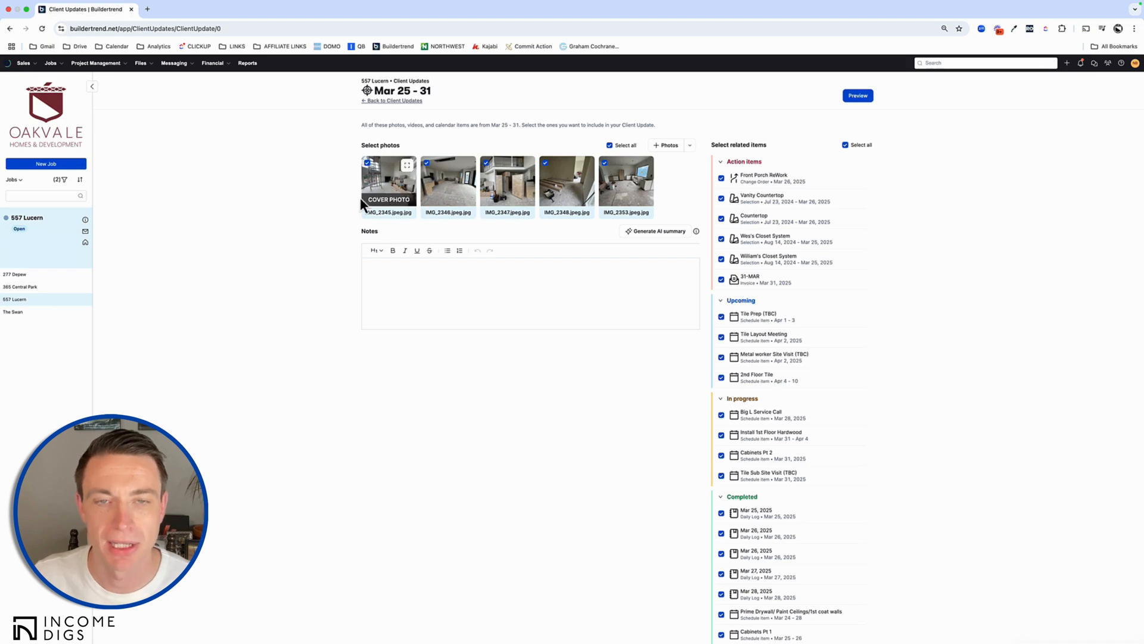
click(690, 145)
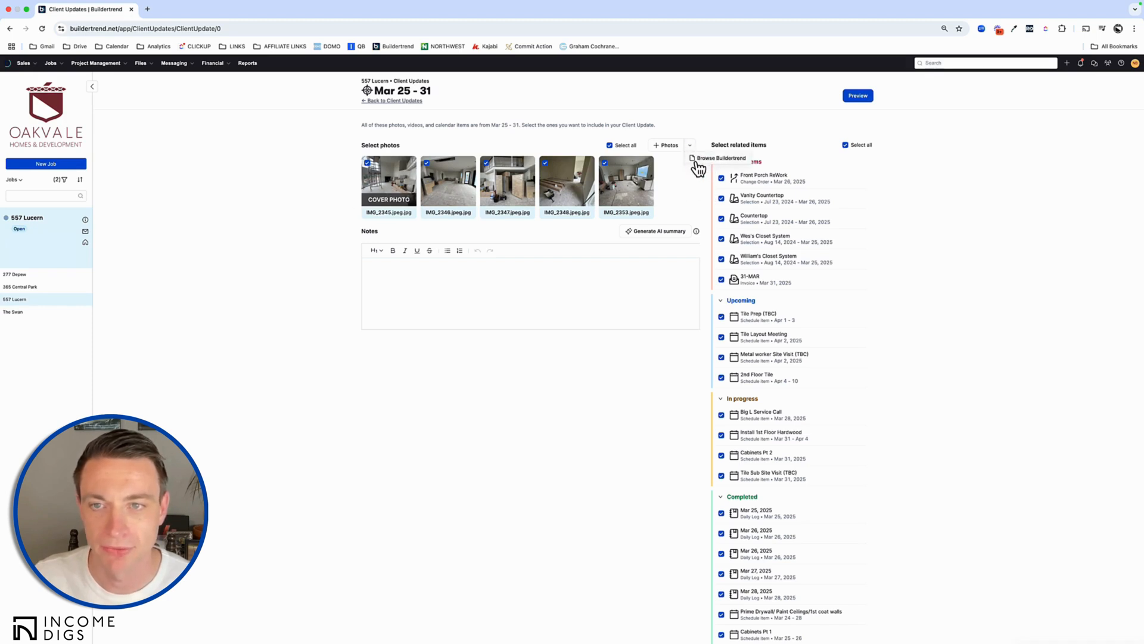
mouse_move(668, 164)
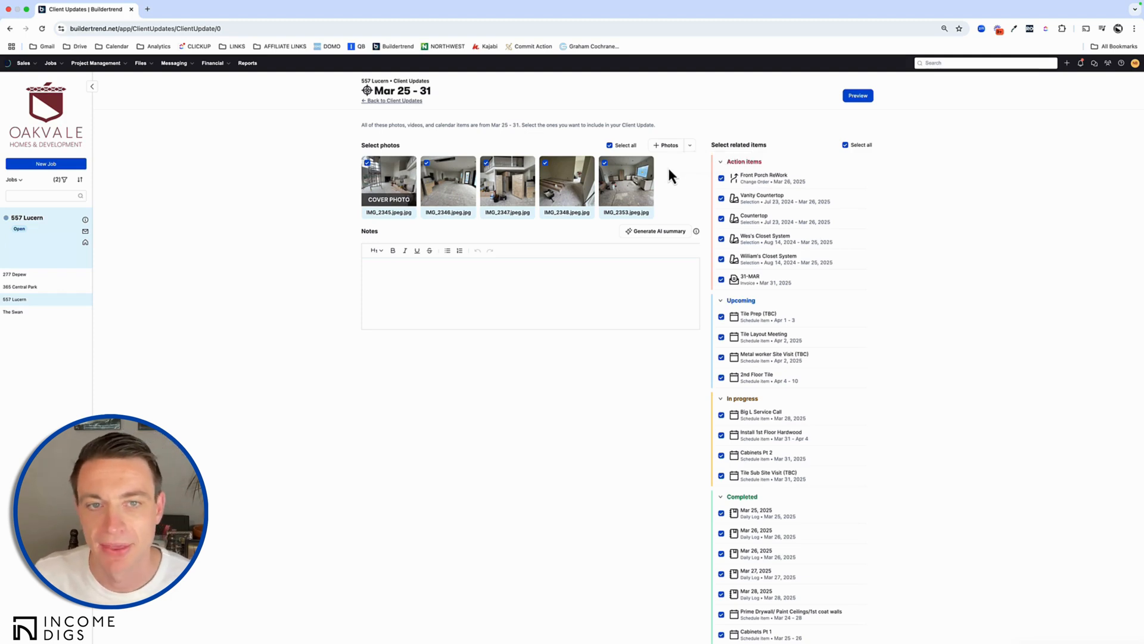
mouse_move(663, 242)
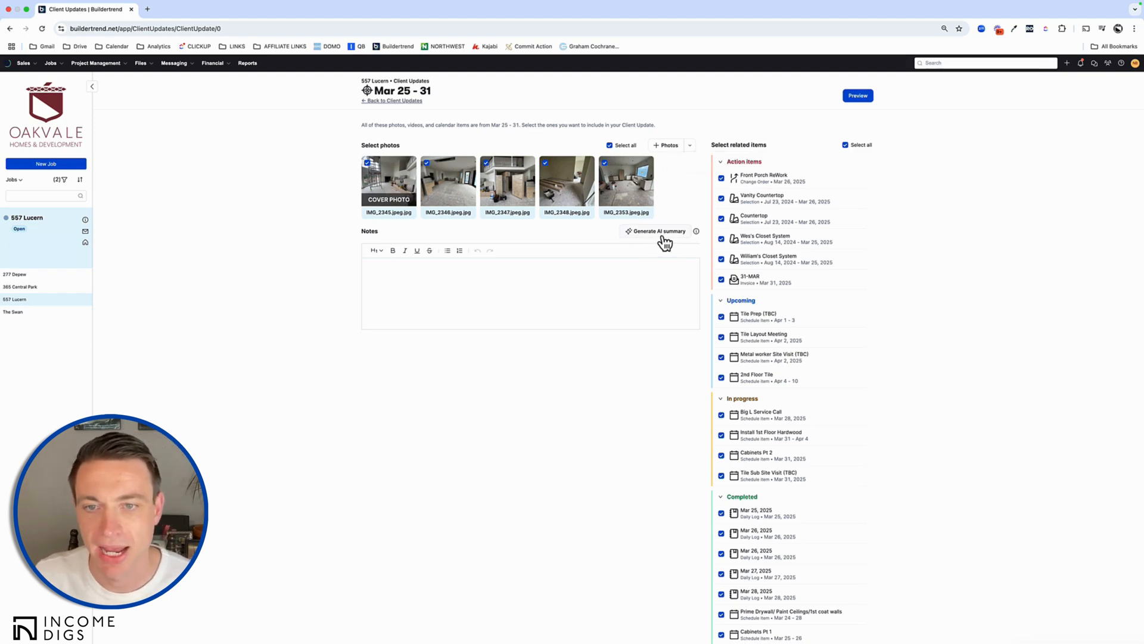
mouse_move(696, 231)
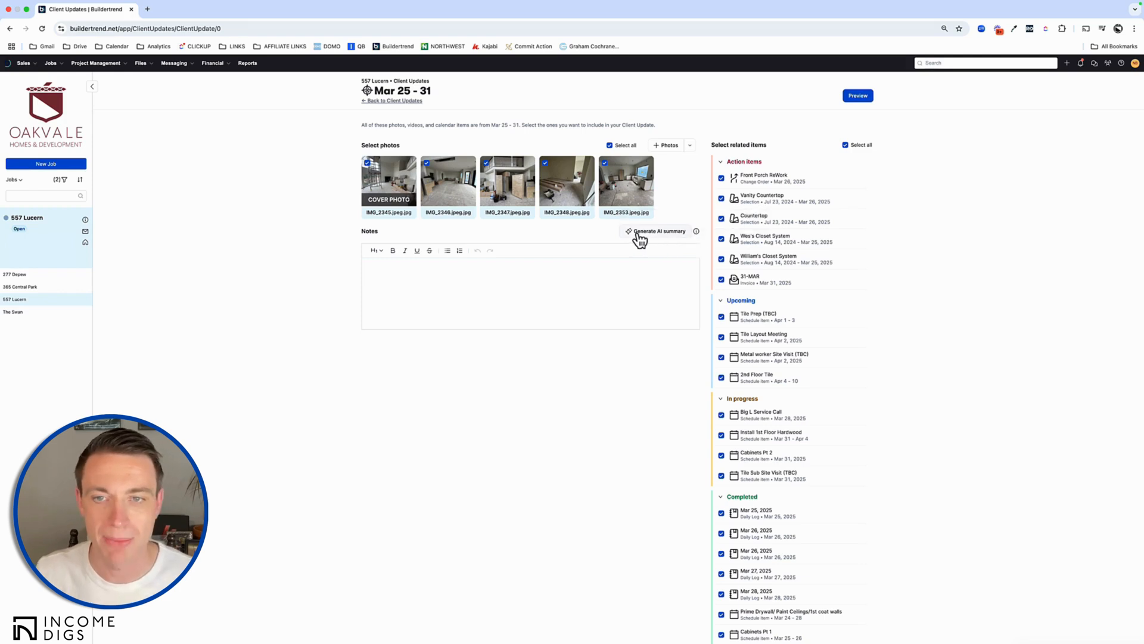
Step: Generate an AI summary to fill the update's empty notes
click(656, 230)
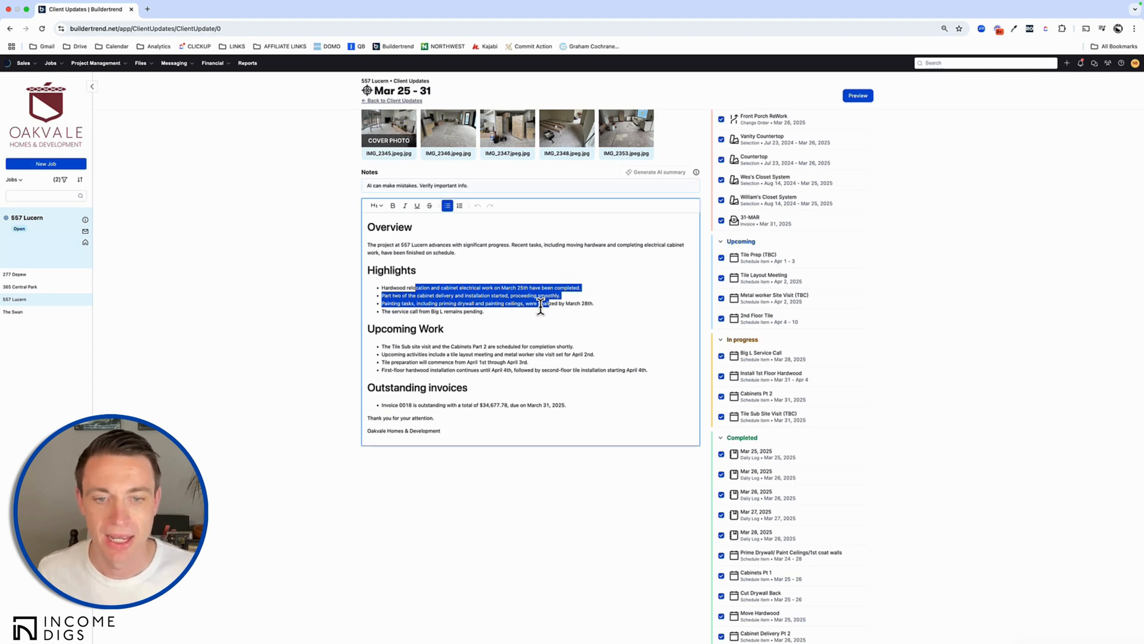
mouse_move(538, 334)
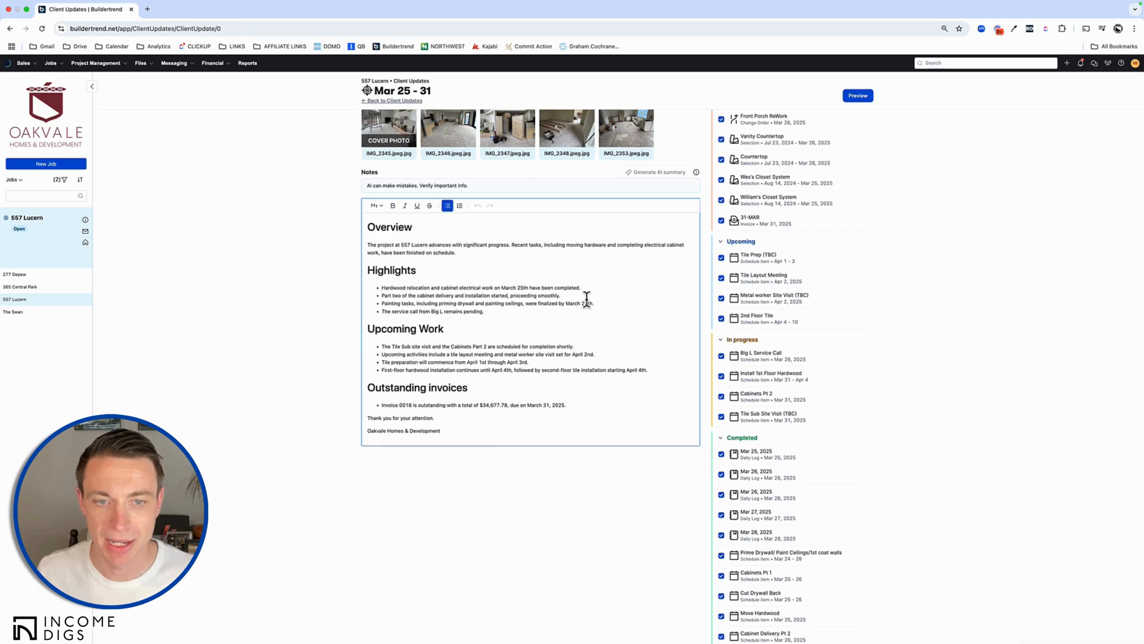
Step: Make the first Highlights bullet (hardwood) bold
triple_click(478, 288)
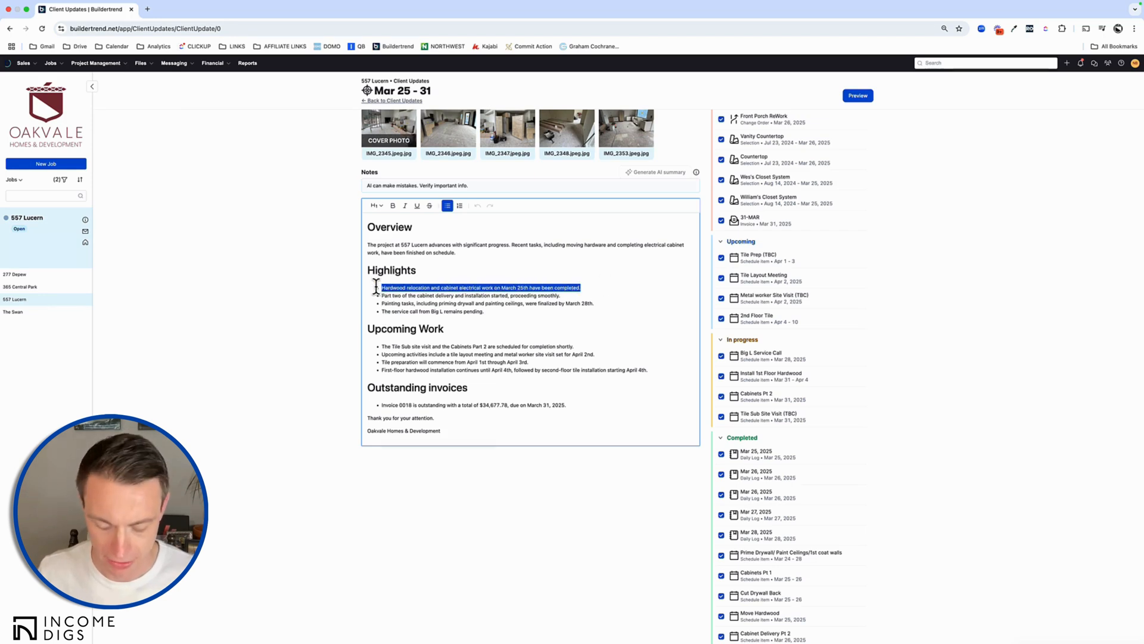
click(392, 205)
text(Big)
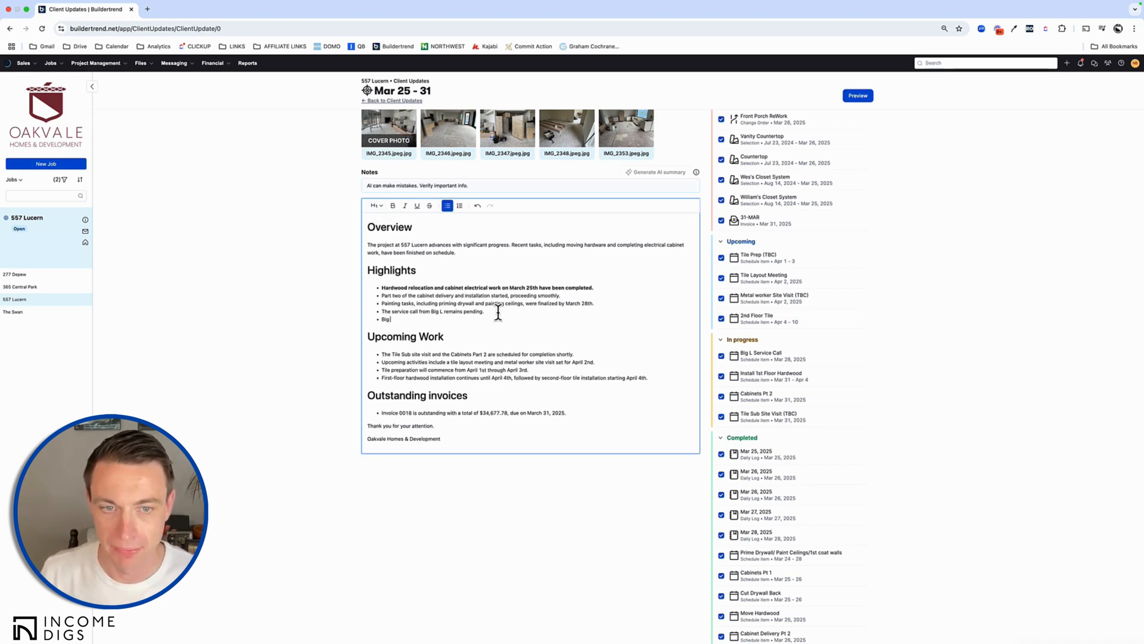
Step: Add a bold 'Big week ahead' bullet about the site being clean and ready for work
text(week ahead...have to make sure the site is)
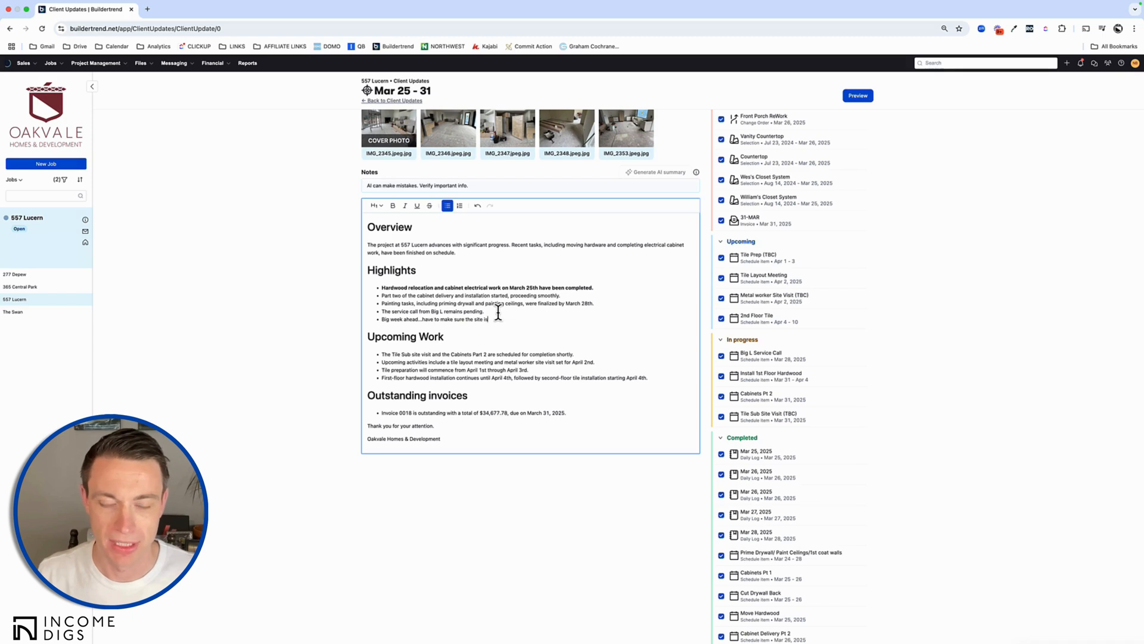
text(clean and ready for)
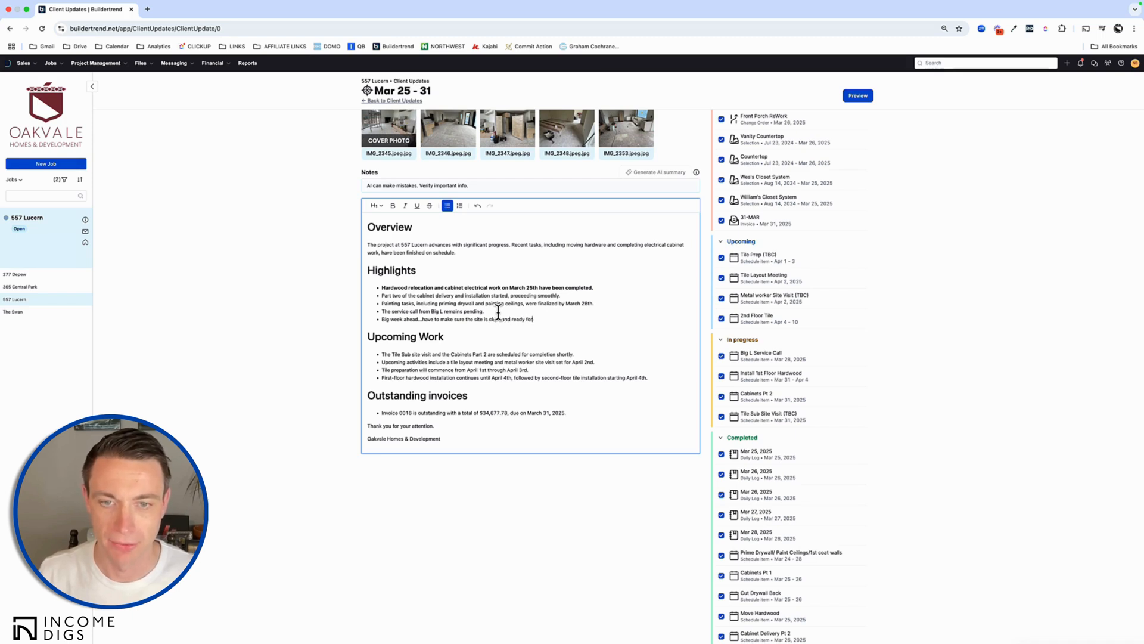
text(work.)
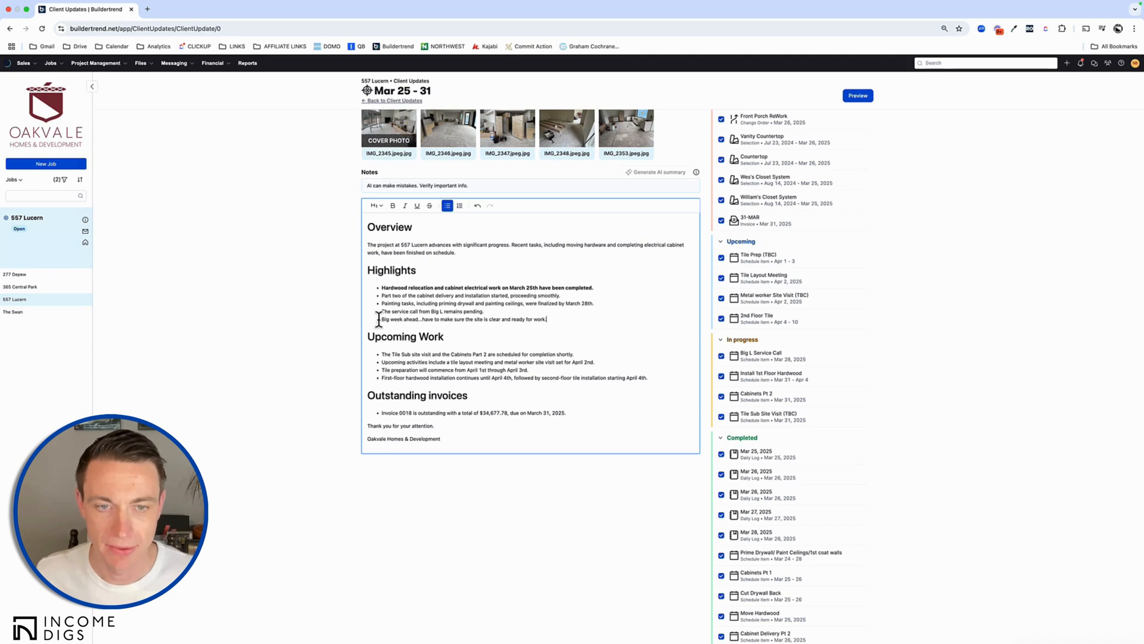
click(392, 205)
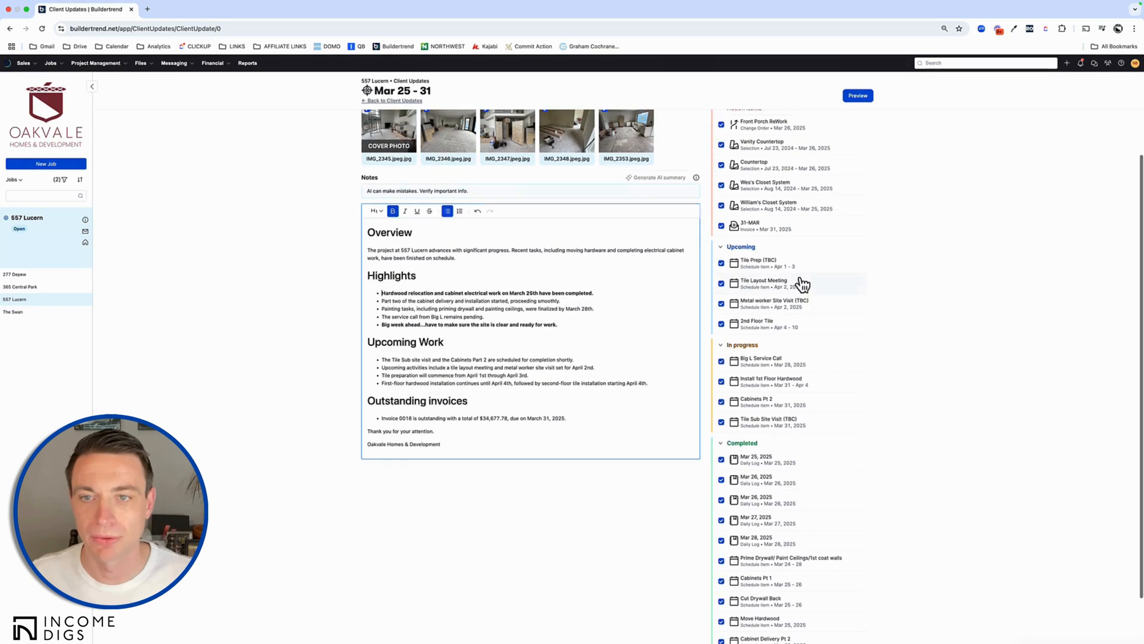
Step: Preview the finished Mar 25–31 update as the client will see it
click(857, 96)
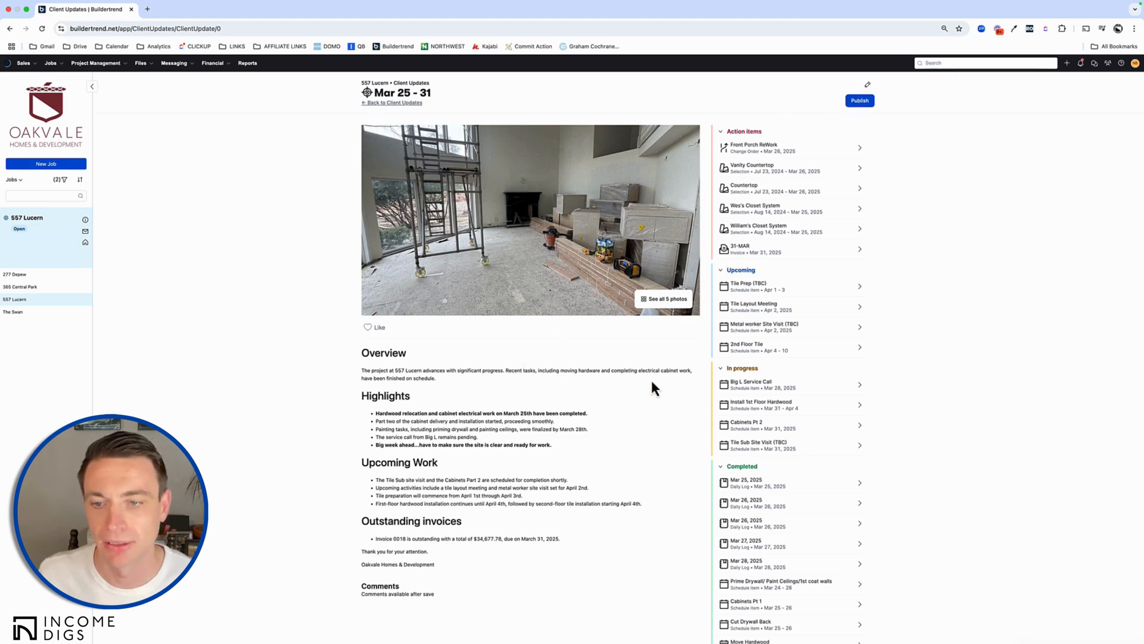
mouse_move(636, 391)
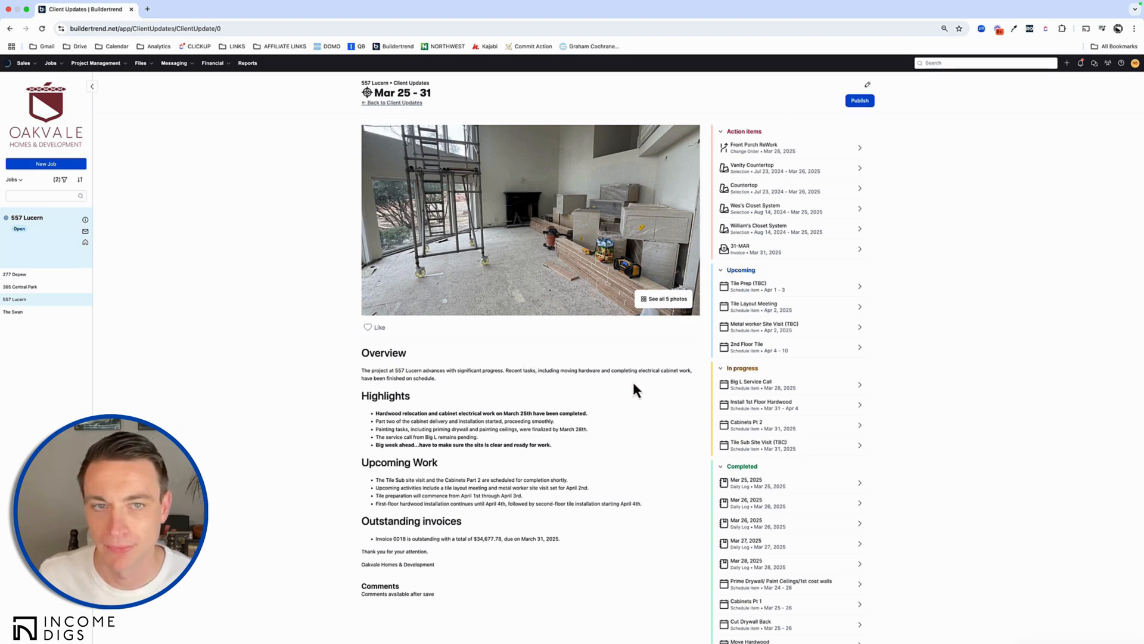
mouse_move(859, 110)
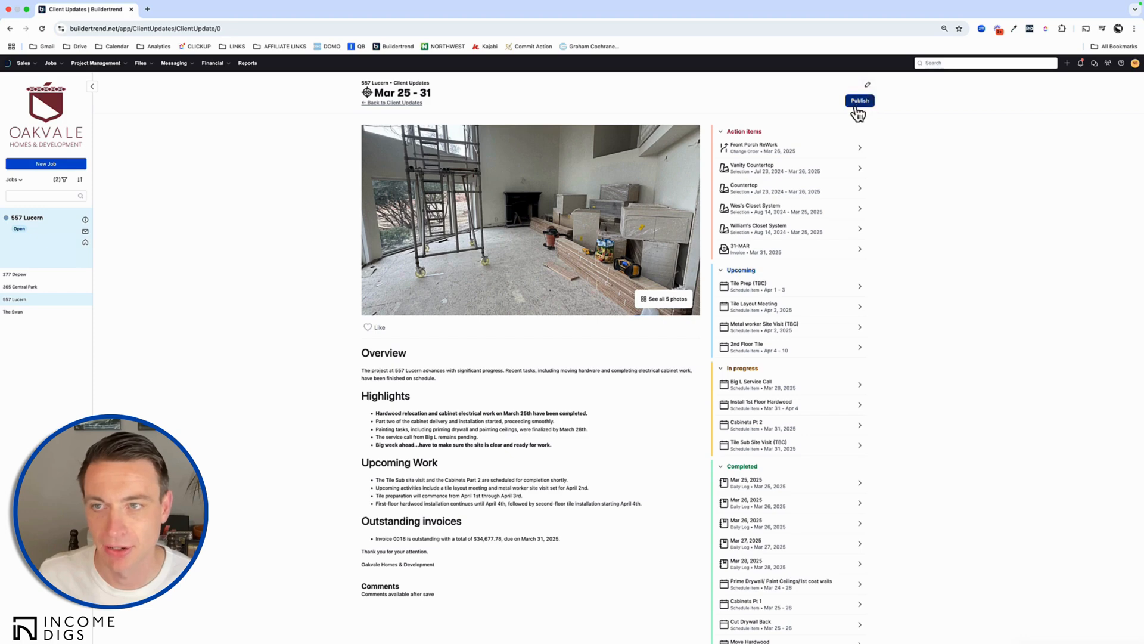
Step: Publish the Mar 25–31 update and look over the live post with its comments section
click(859, 100)
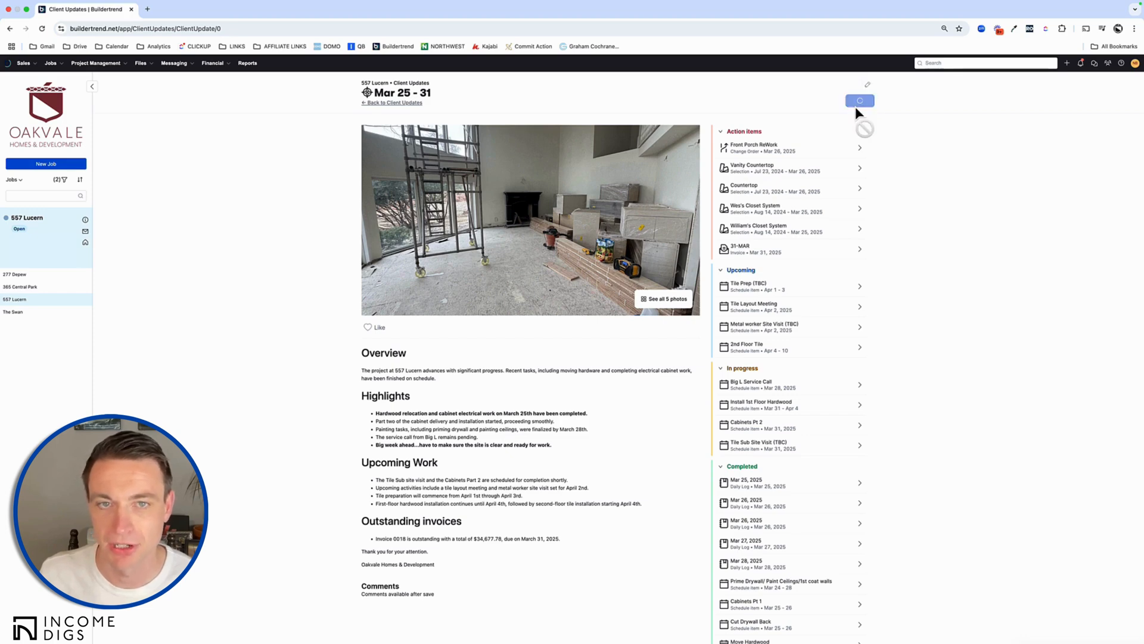
click(859, 100)
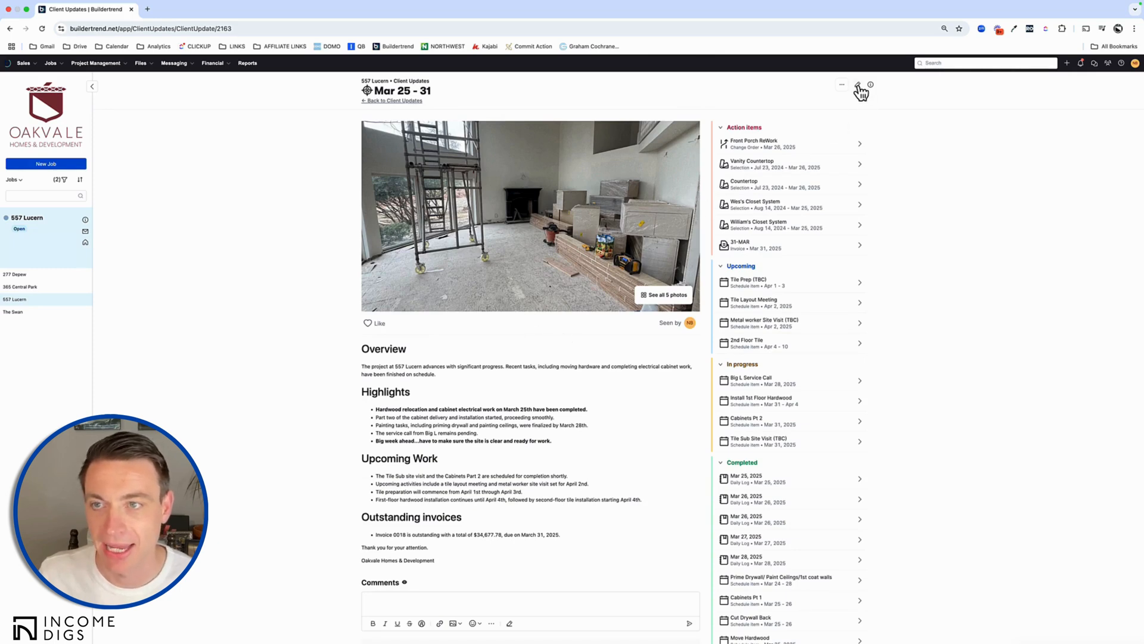
mouse_move(860, 87)
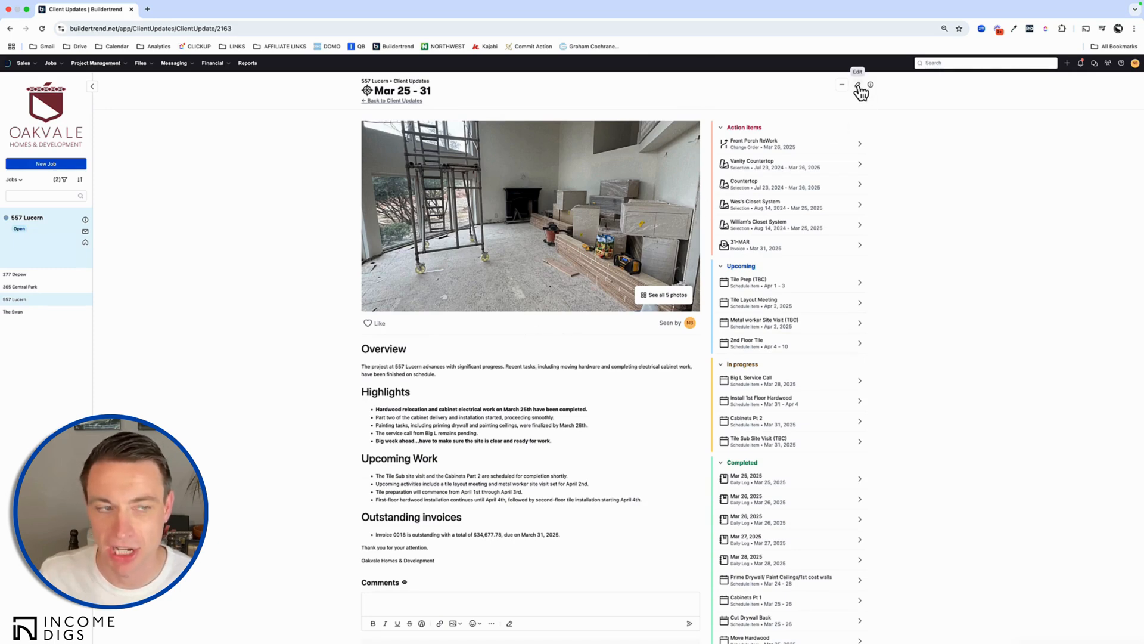
mouse_move(86, 242)
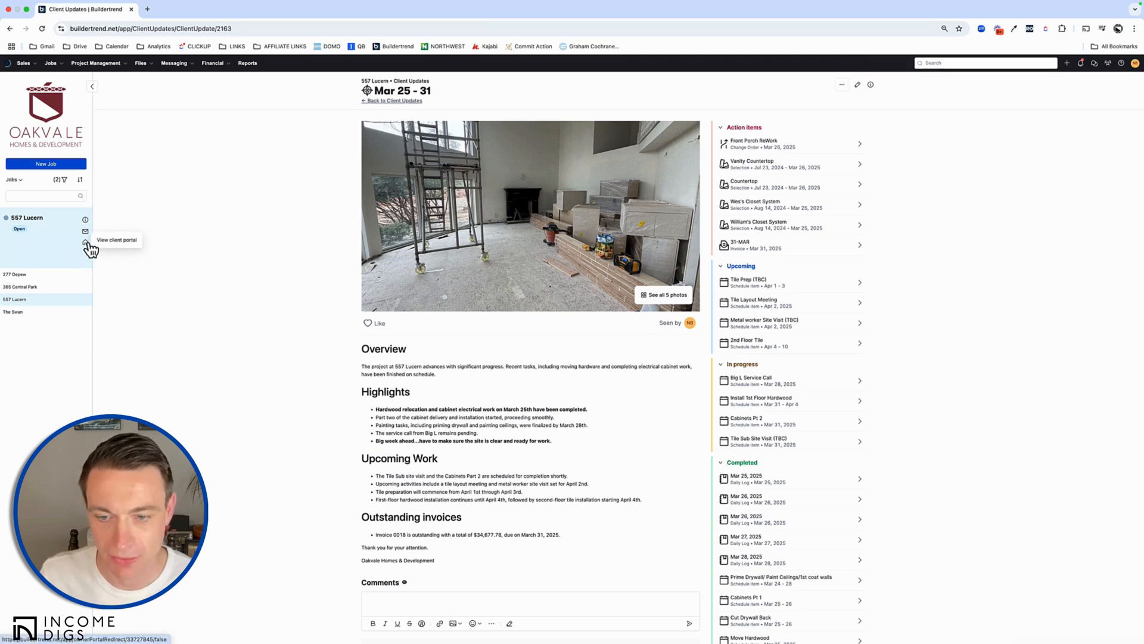
scroll(down, 3)
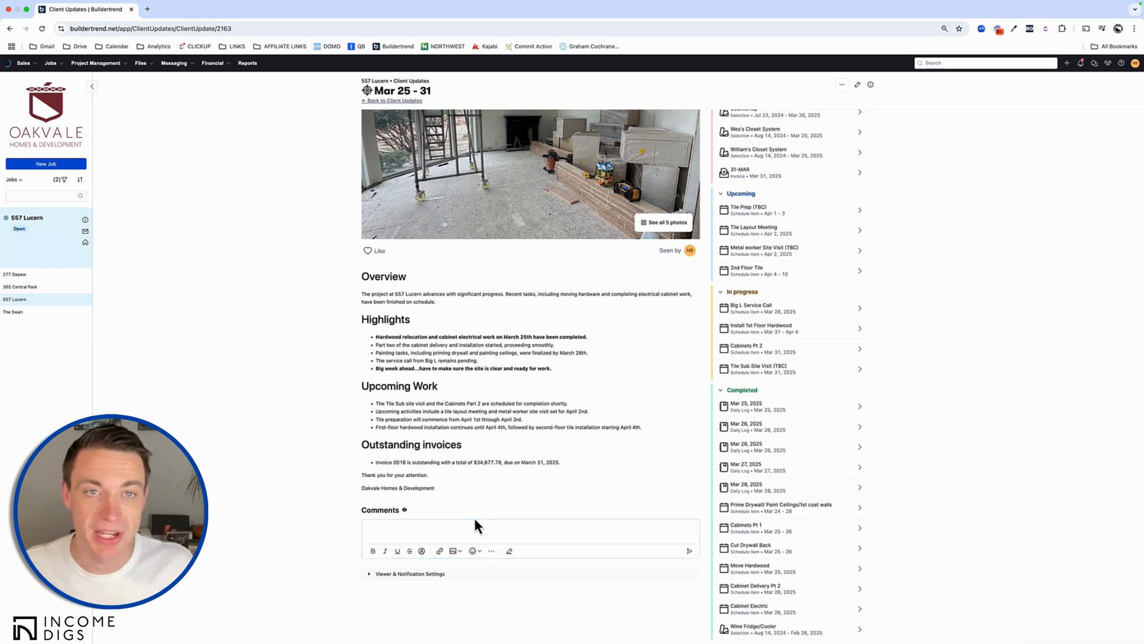
scroll(up, 3)
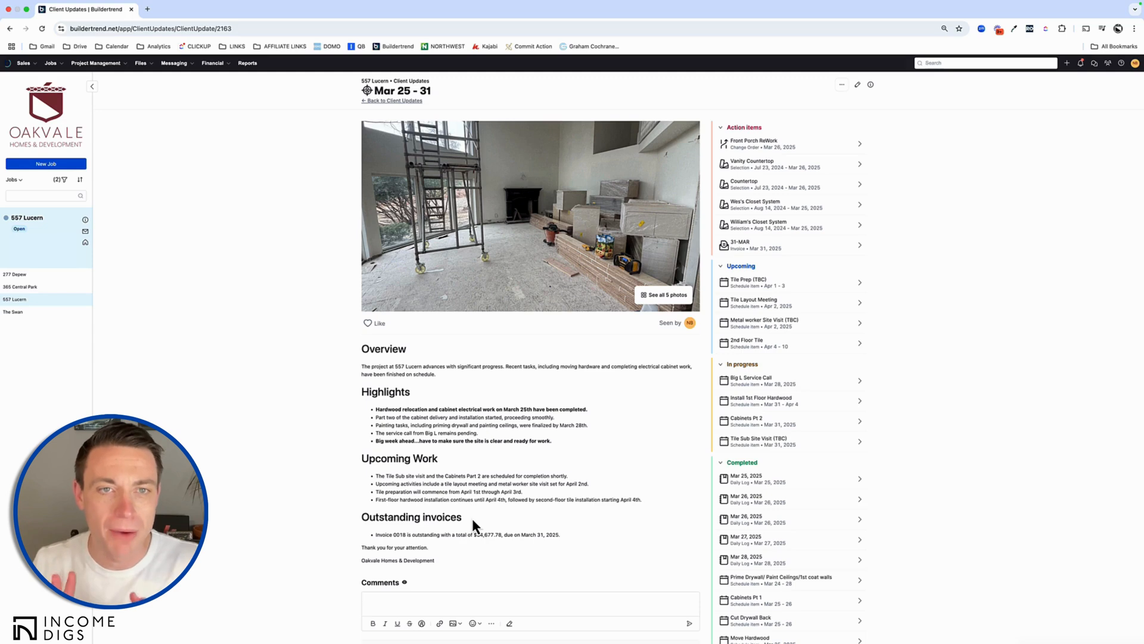
mouse_move(544, 33)
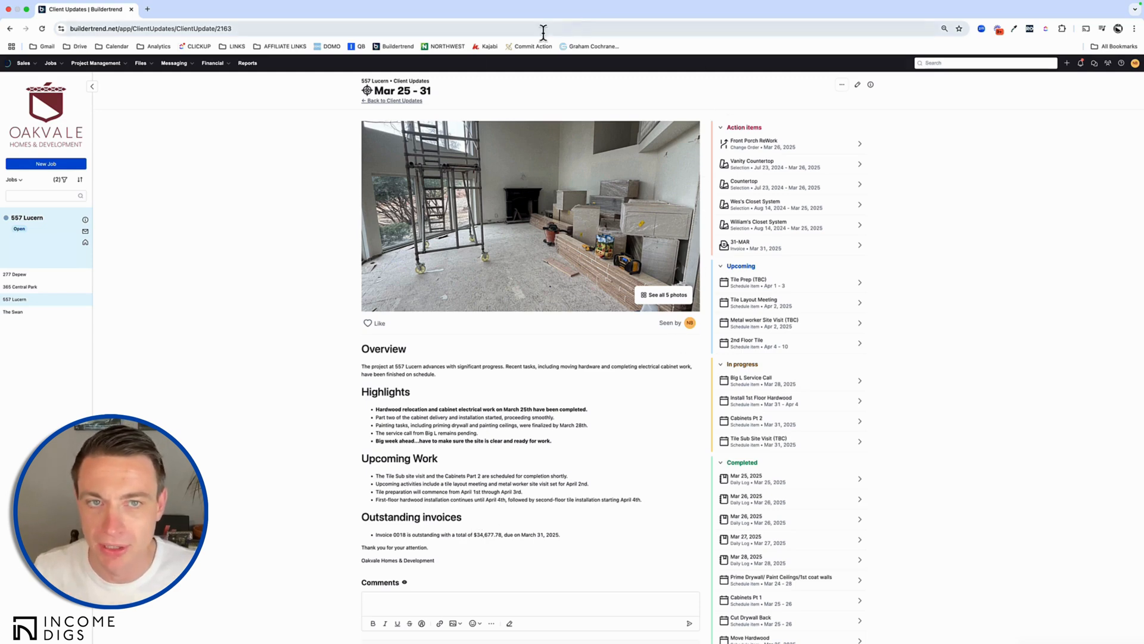
Step: Reopen the published update via the ... menu's Edit and select its 'Mar 25 - 31' title
click(841, 85)
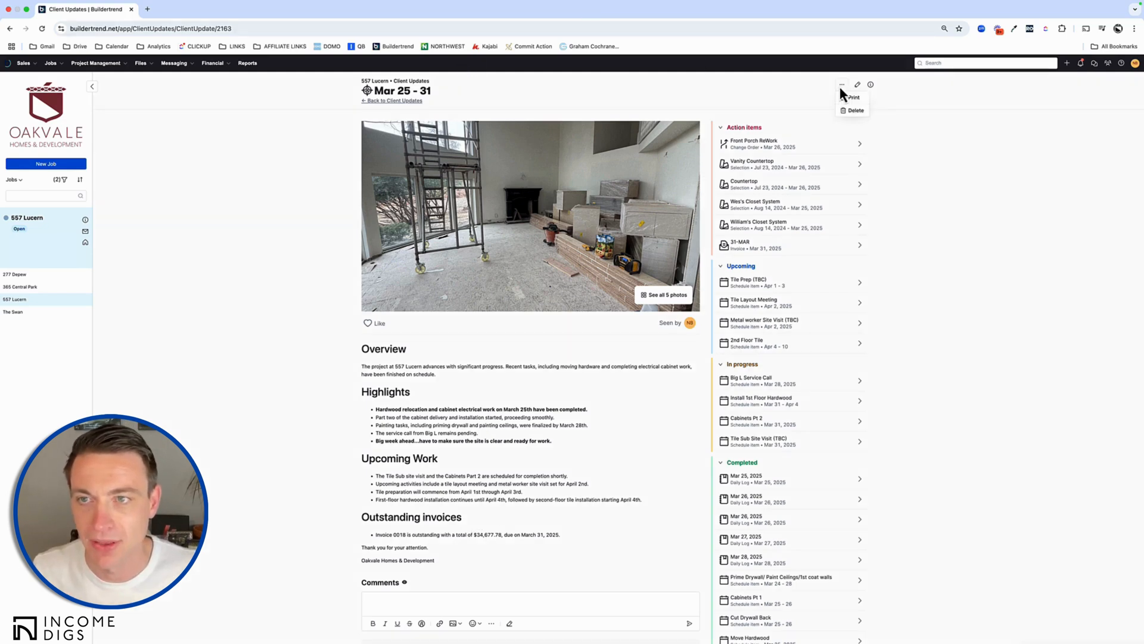
click(857, 83)
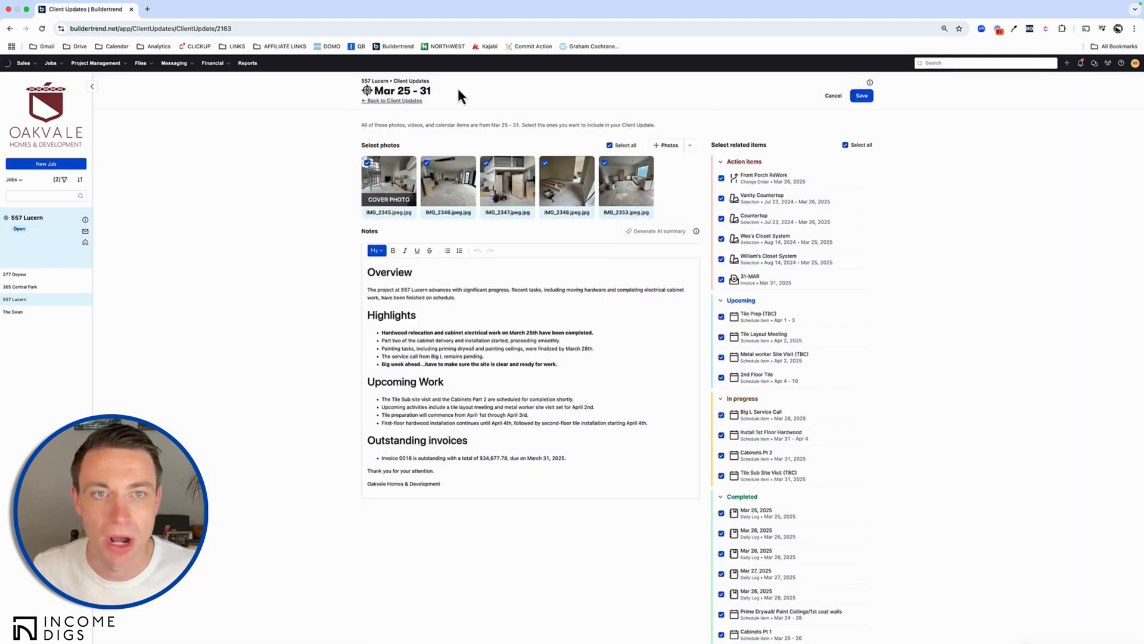
triple_click(399, 91)
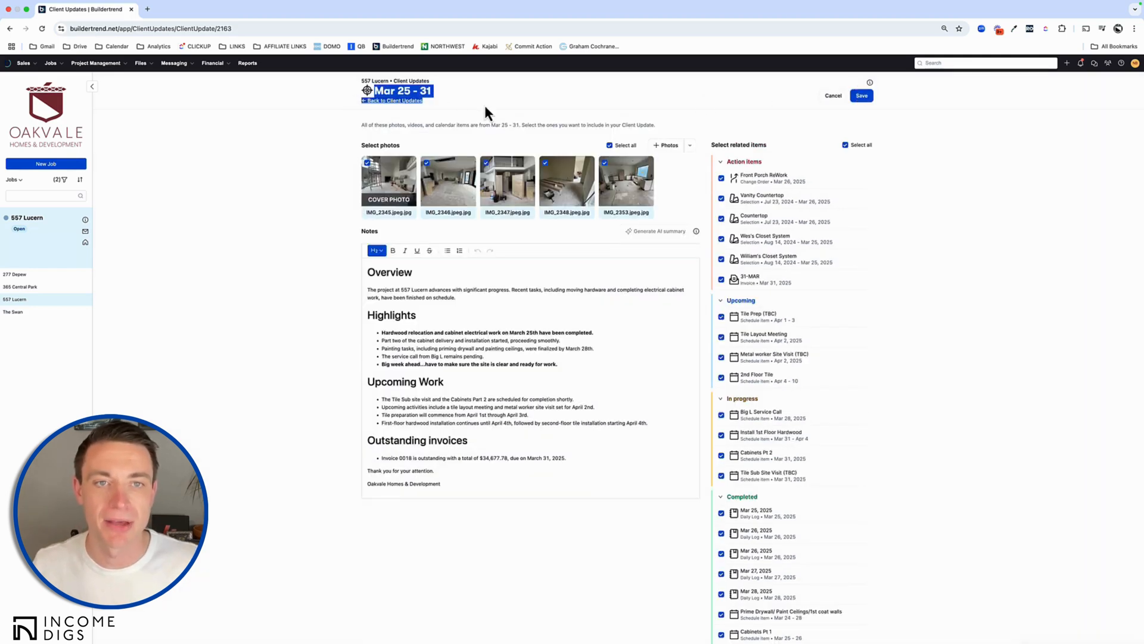